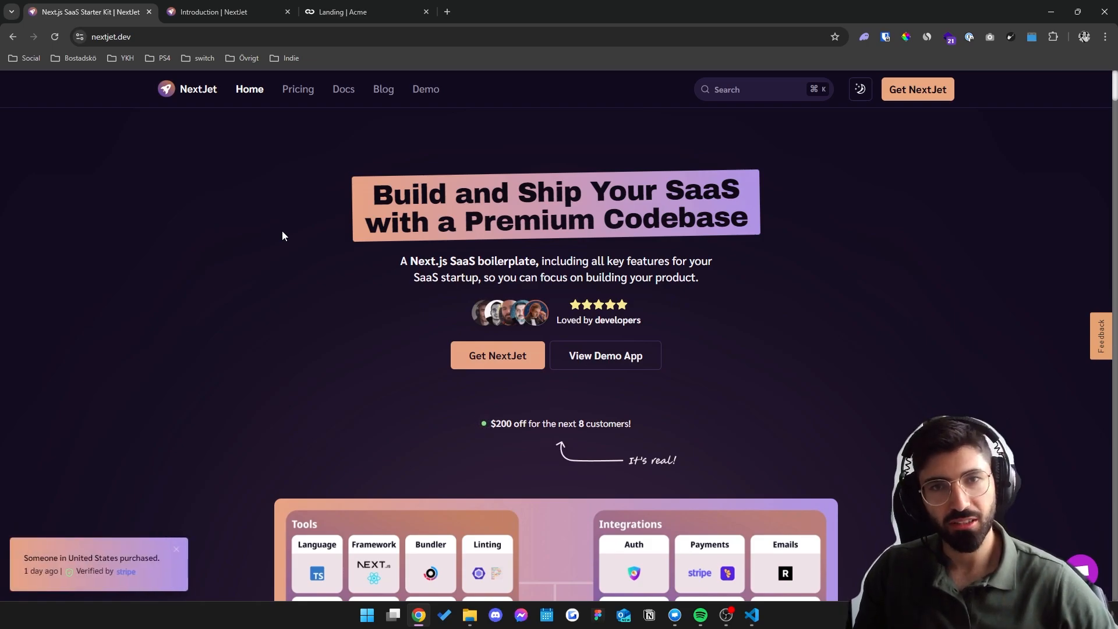
mouse_move(234, 165)
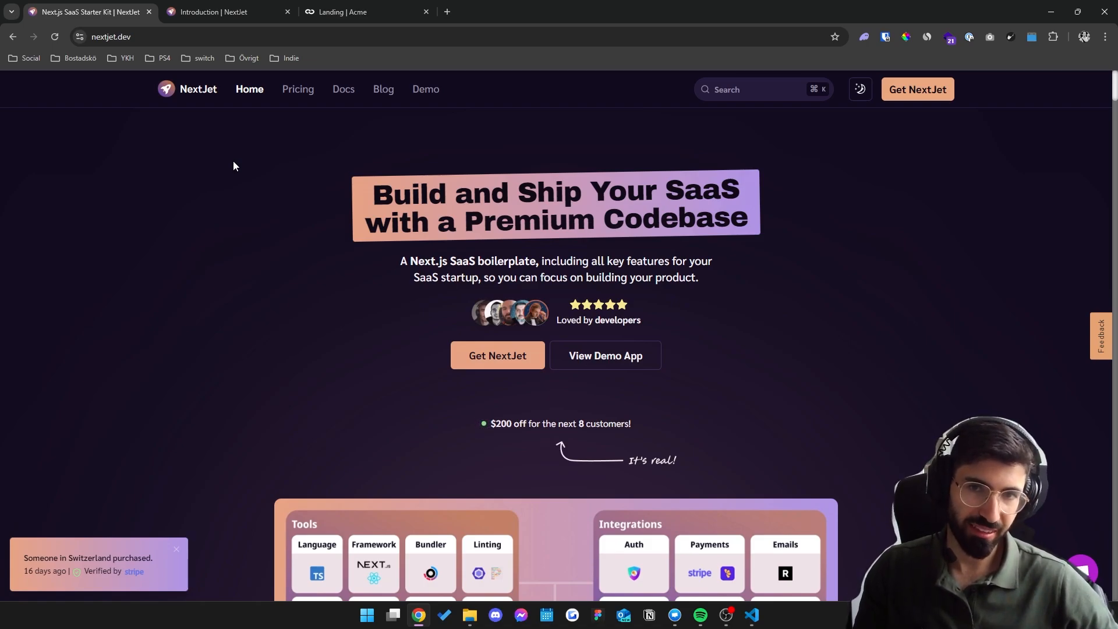
Scroll the nextjet.dev home page down to the features diagram and back up slightly.
scroll(down, 3)
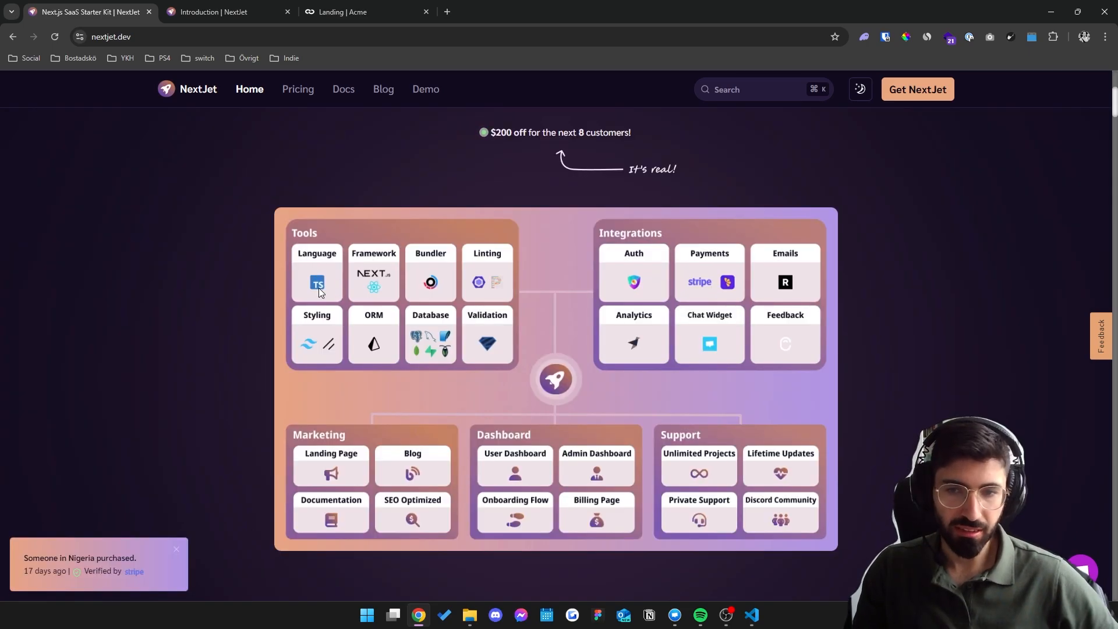
mouse_move(374, 279)
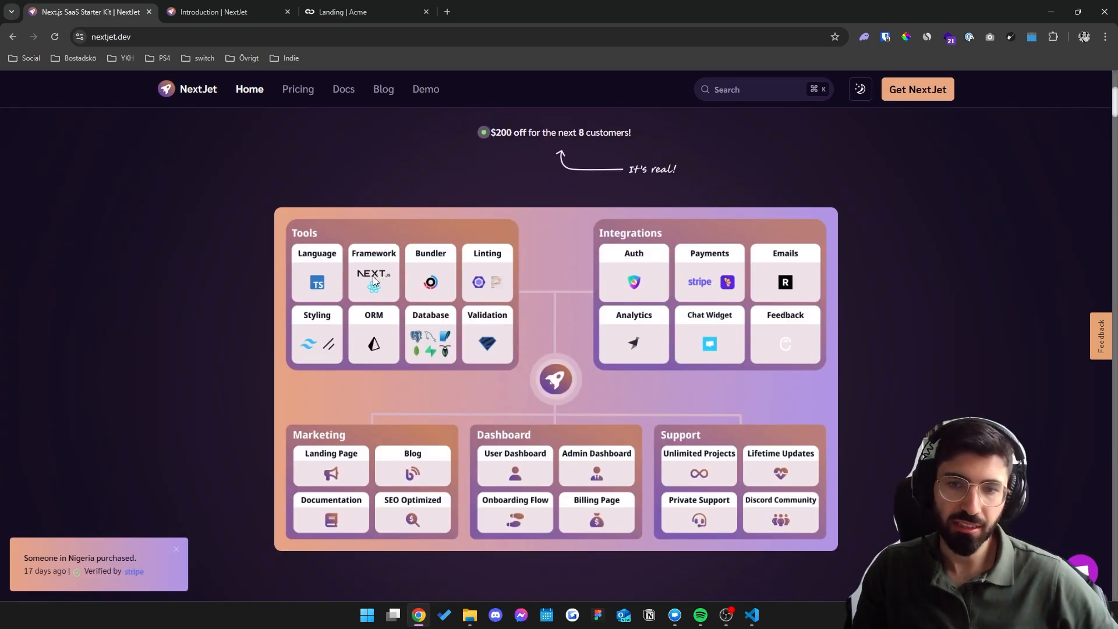
mouse_move(433, 297)
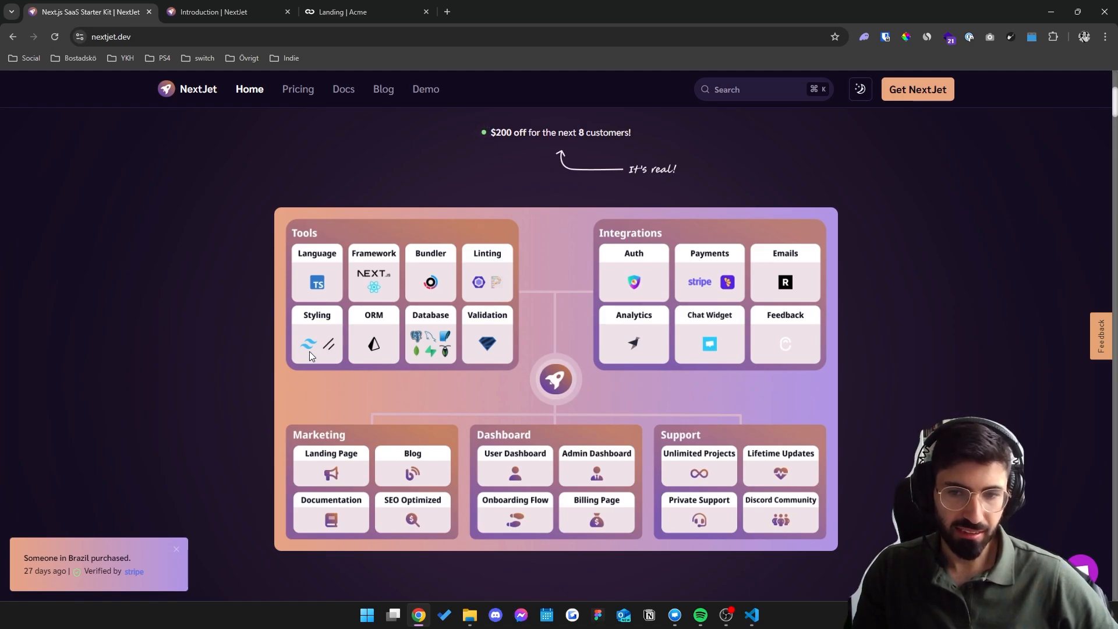
mouse_move(384, 352)
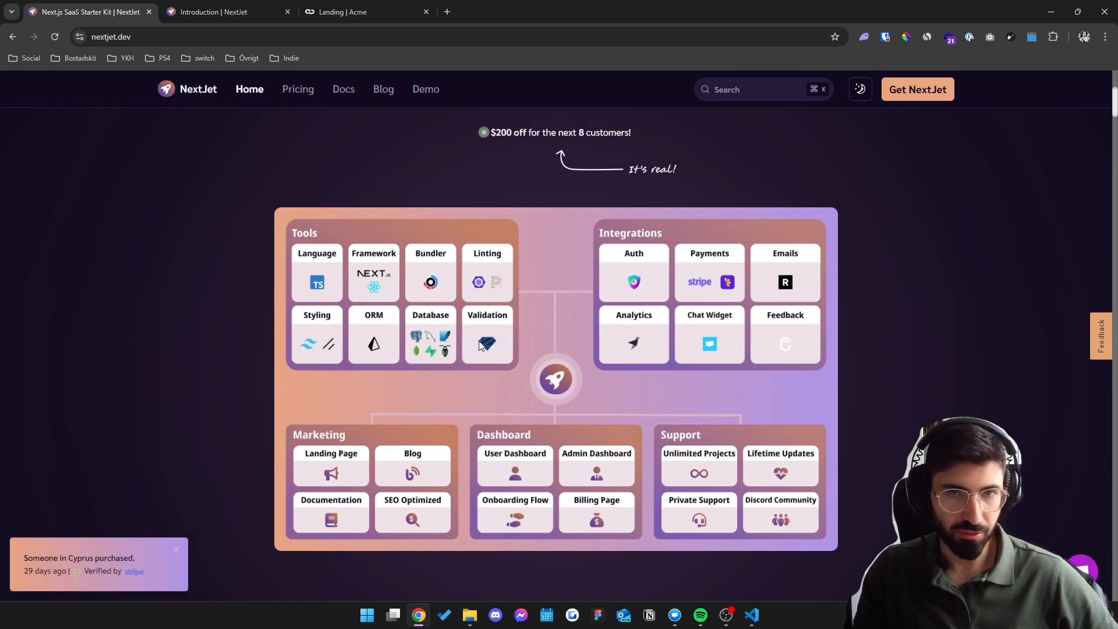
mouse_move(625, 295)
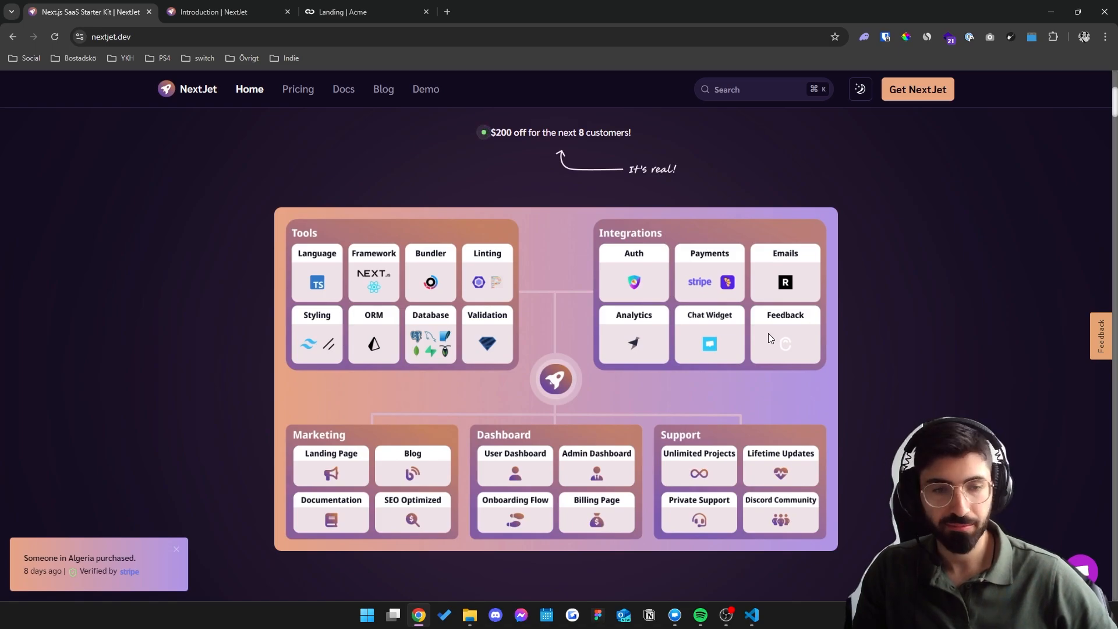
scroll(down, 3)
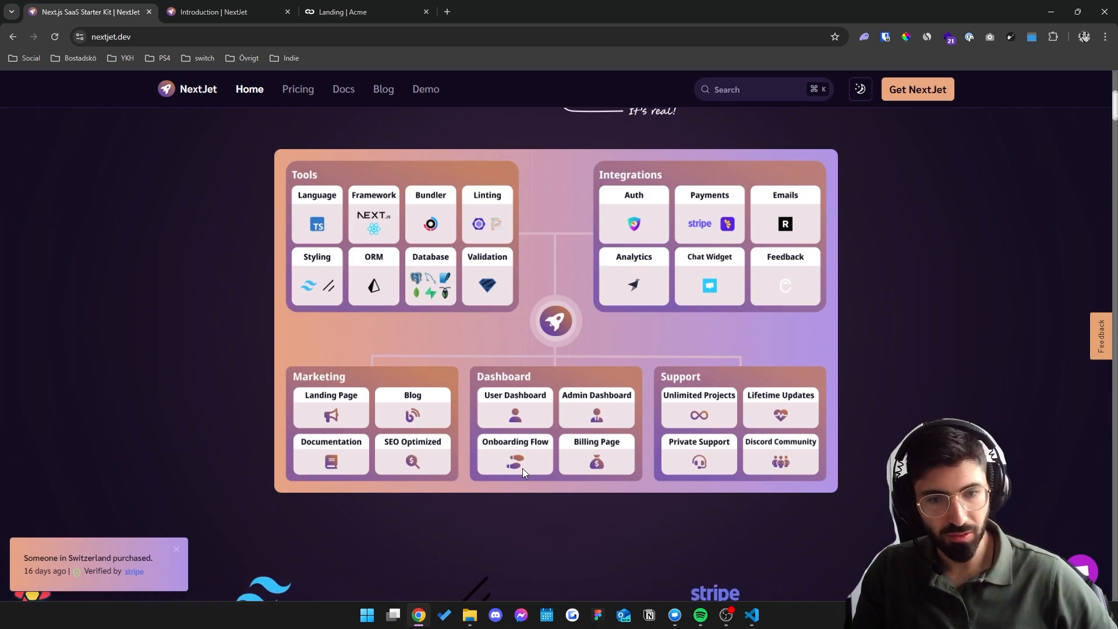
scroll(up, 3)
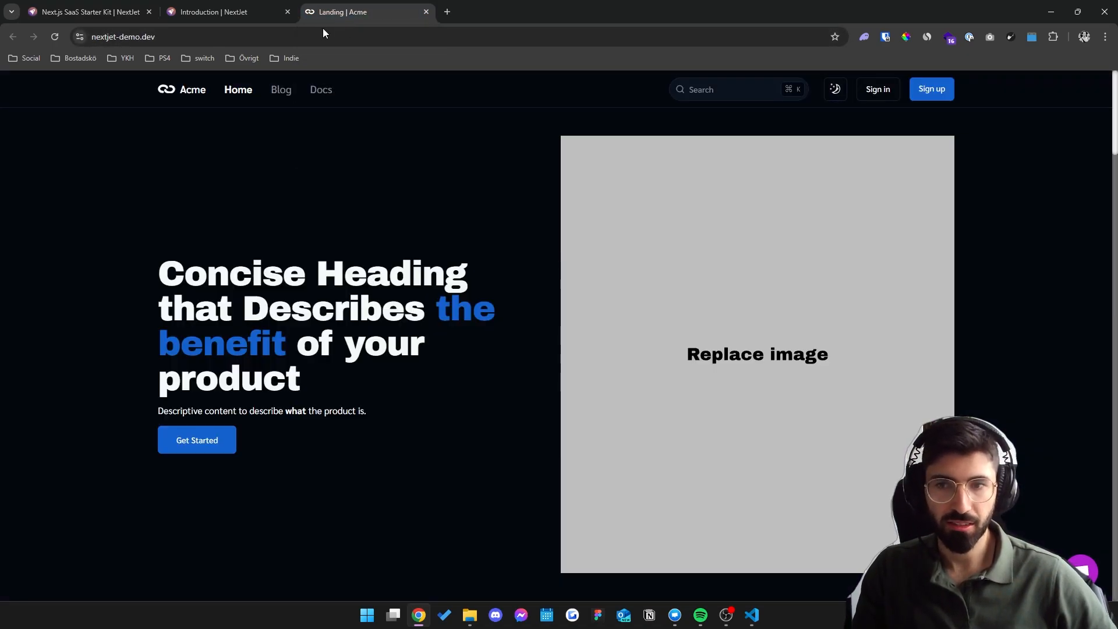
mouse_move(319, 166)
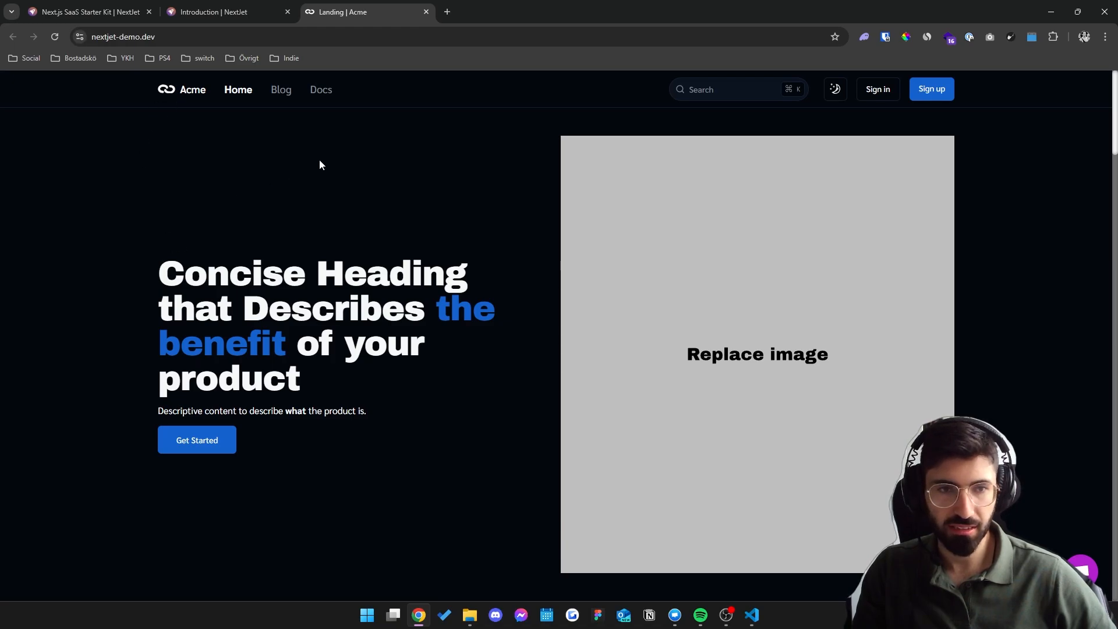
mouse_move(515, 227)
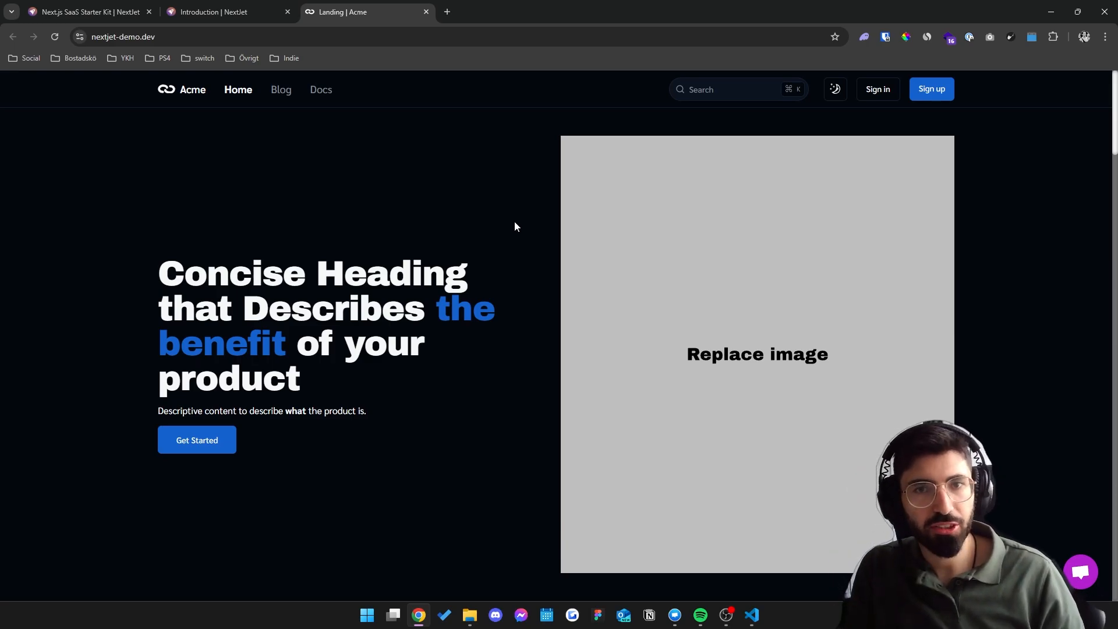
Scroll the Acme landing page through hero, features, pricing and FAQ to the footer.
scroll(down, 3)
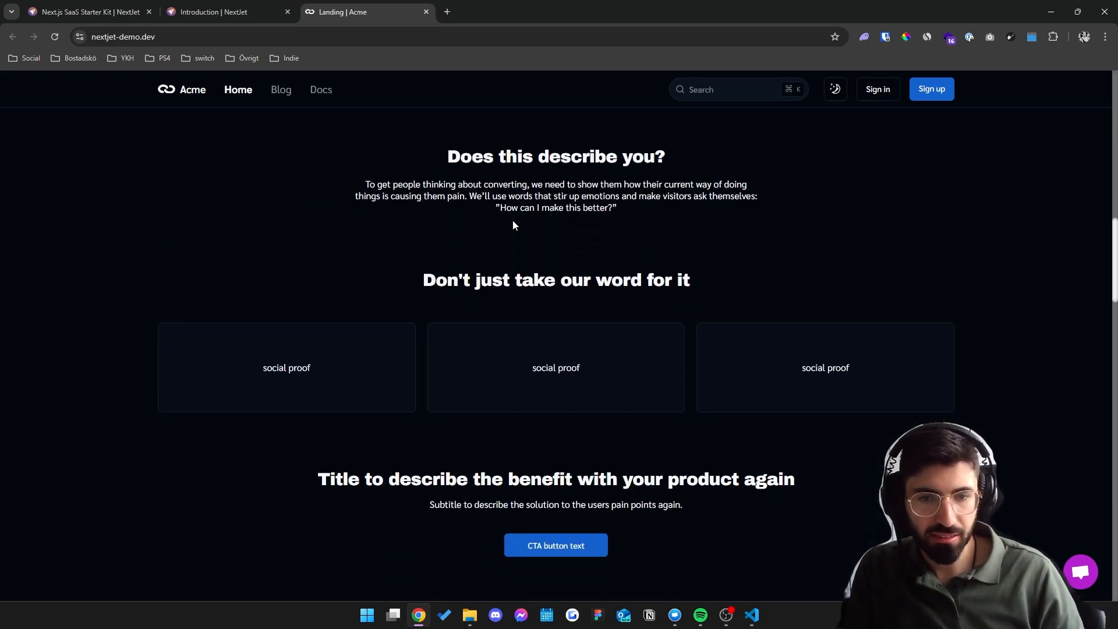
scroll(down, 3)
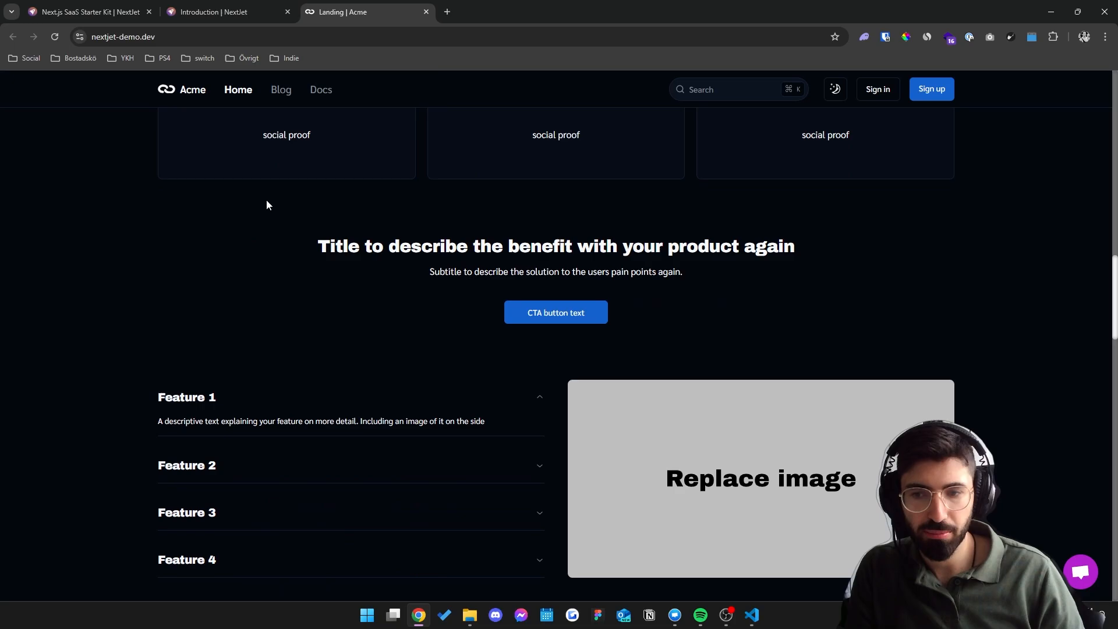
scroll(down, 3)
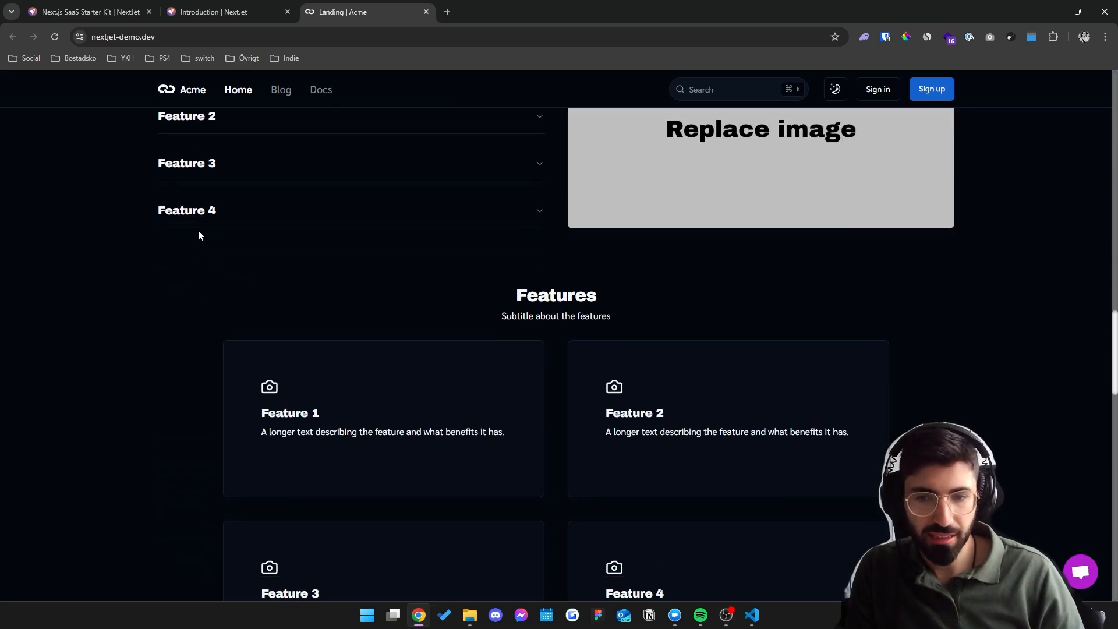
scroll(down, 3)
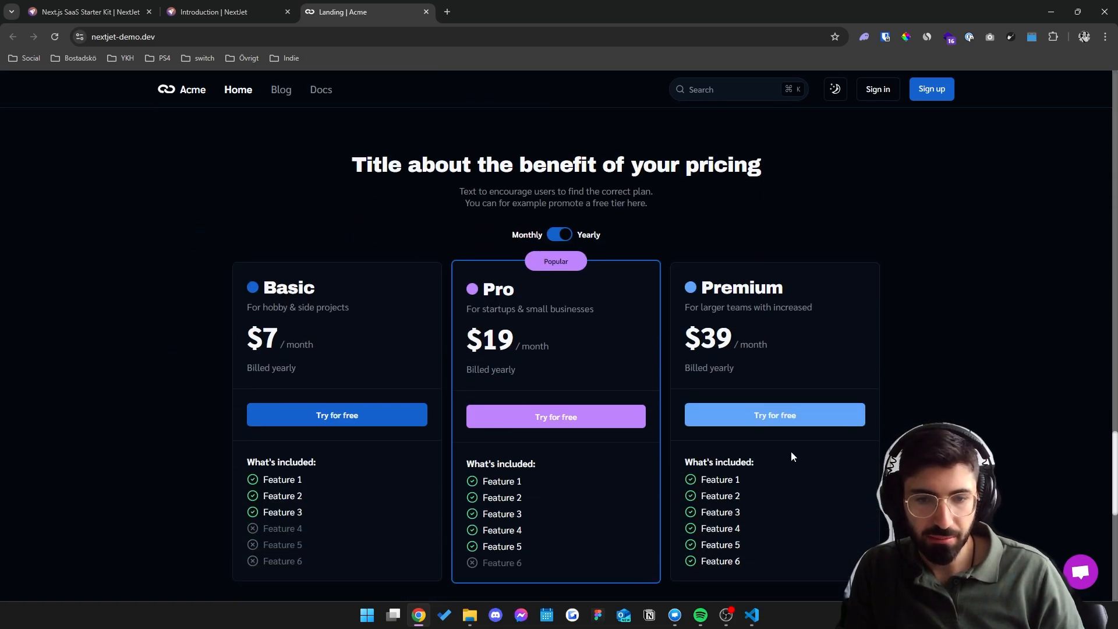
scroll(down, 3)
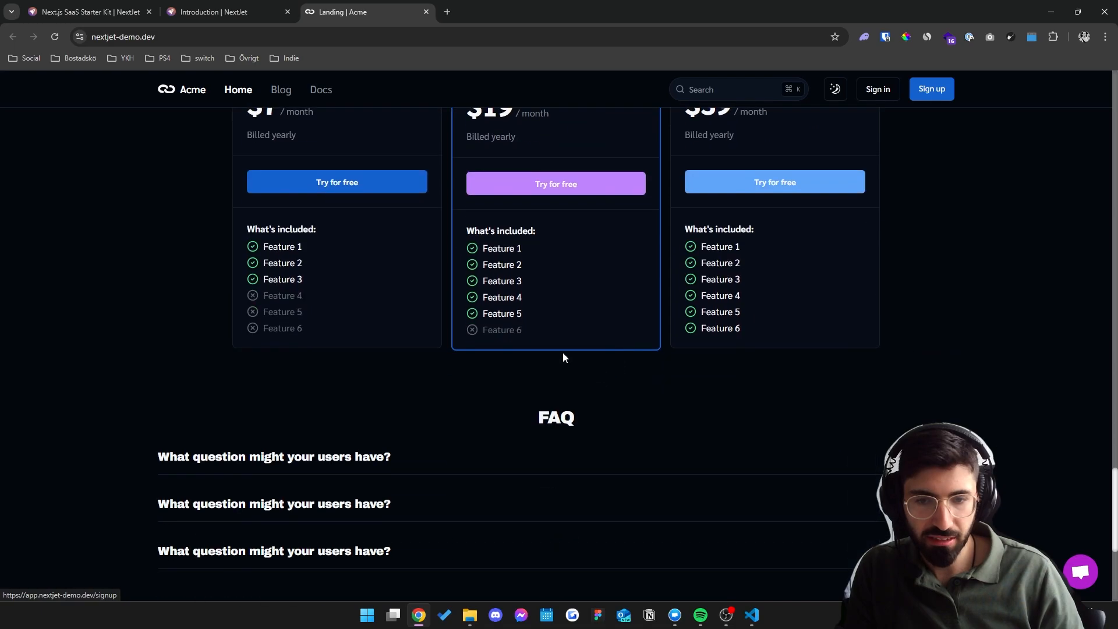
scroll(down, 3)
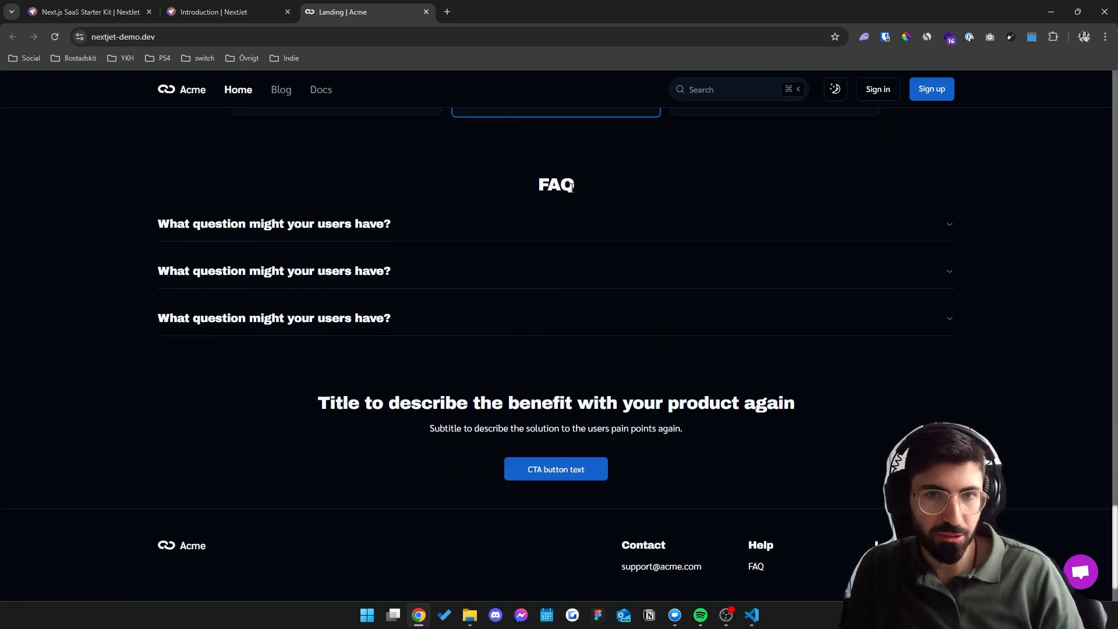
mouse_move(575, 192)
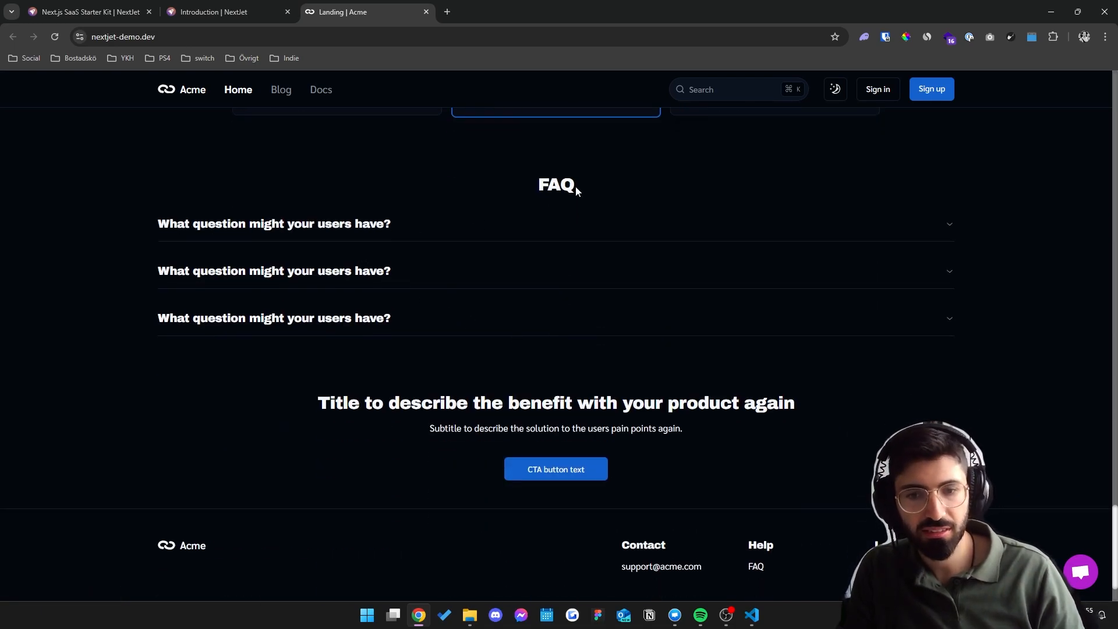
View the demo blog's 'Supercharge your next SaaS project' post.
click(281, 89)
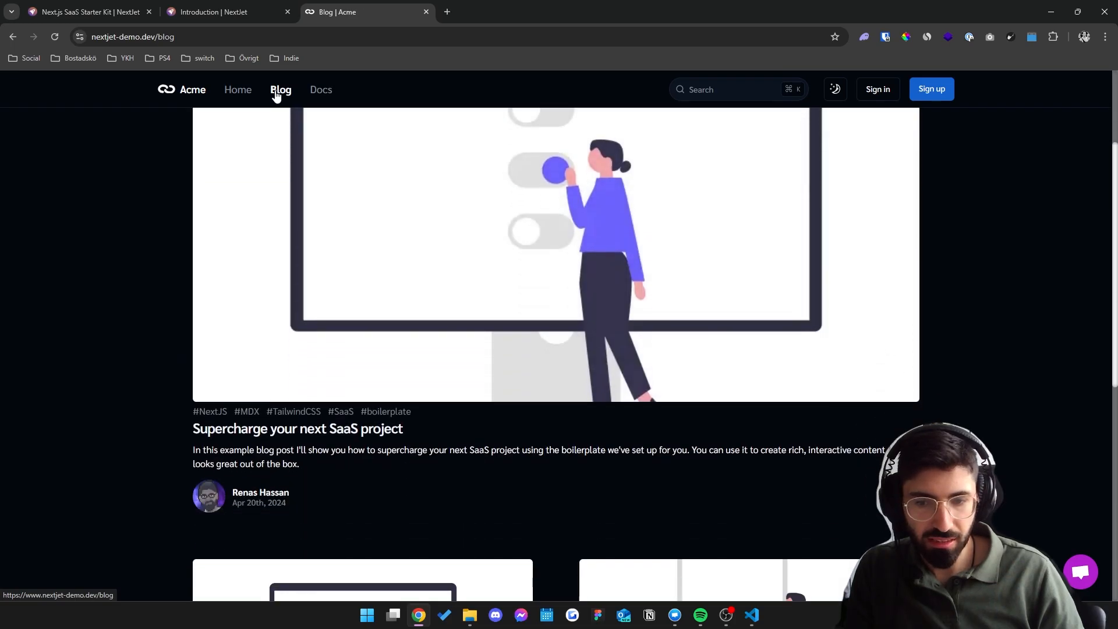
click(297, 429)
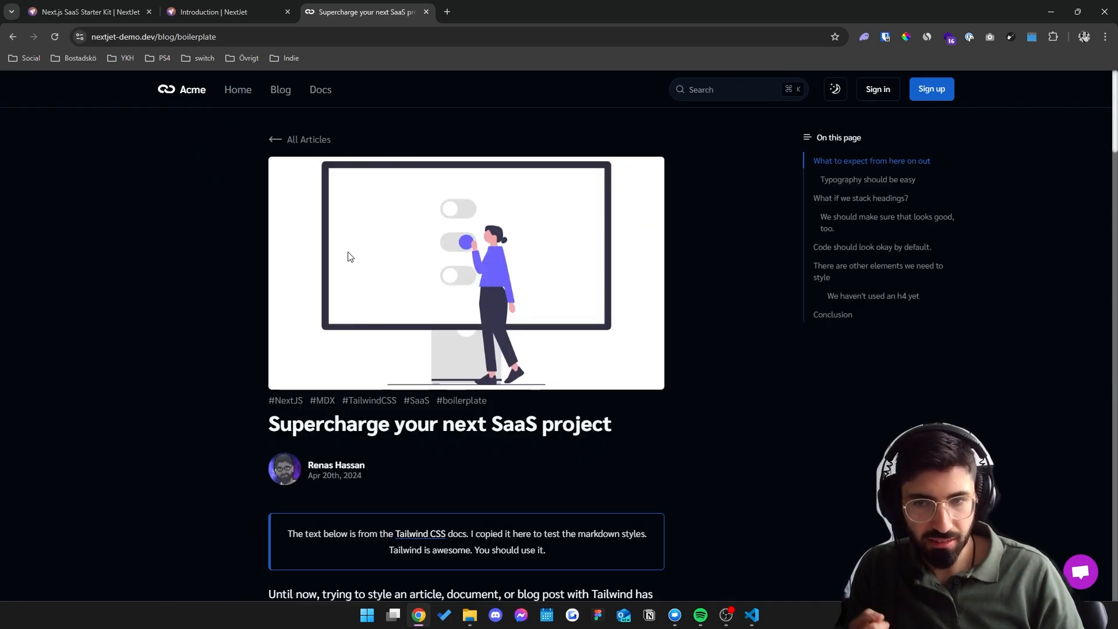
mouse_move(322, 216)
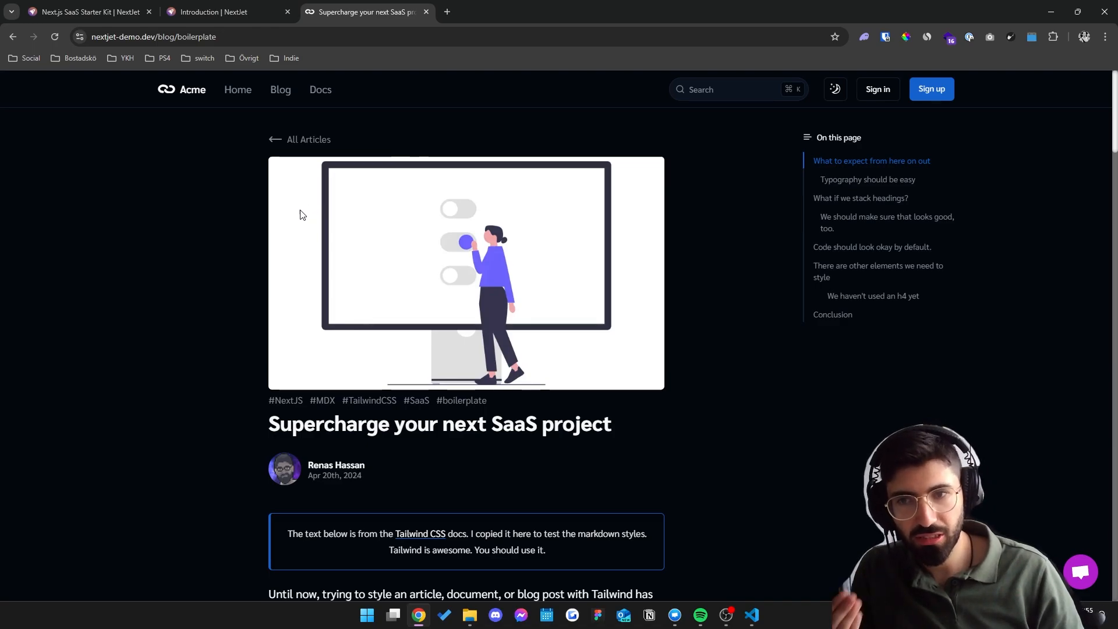
mouse_move(333, 155)
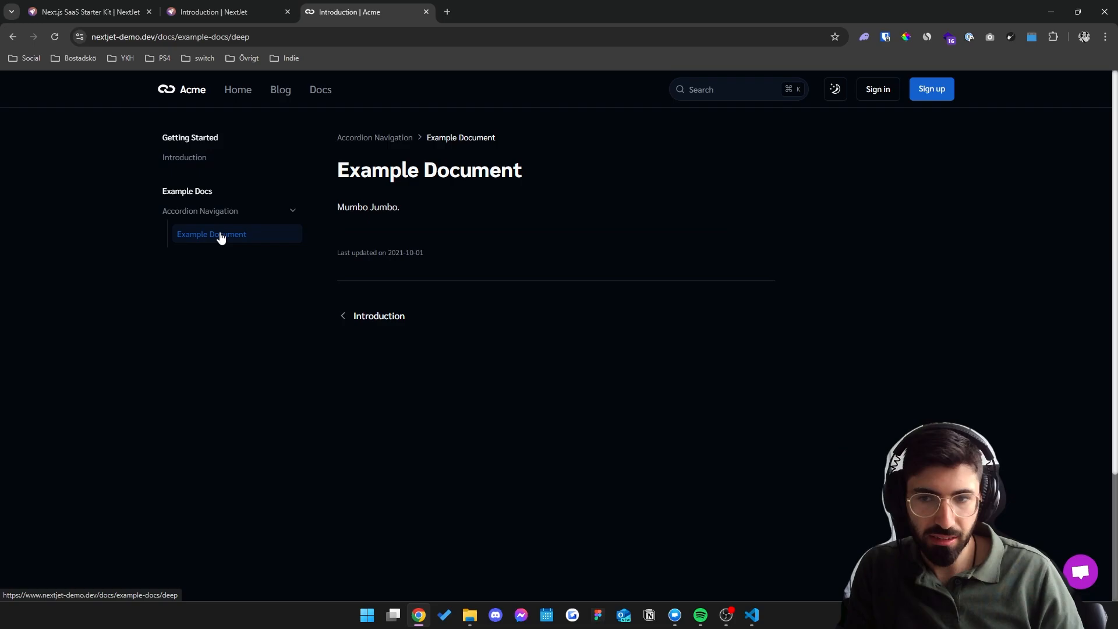
View the docs Introduction page, then go to the demo app's sign-in page.
click(184, 157)
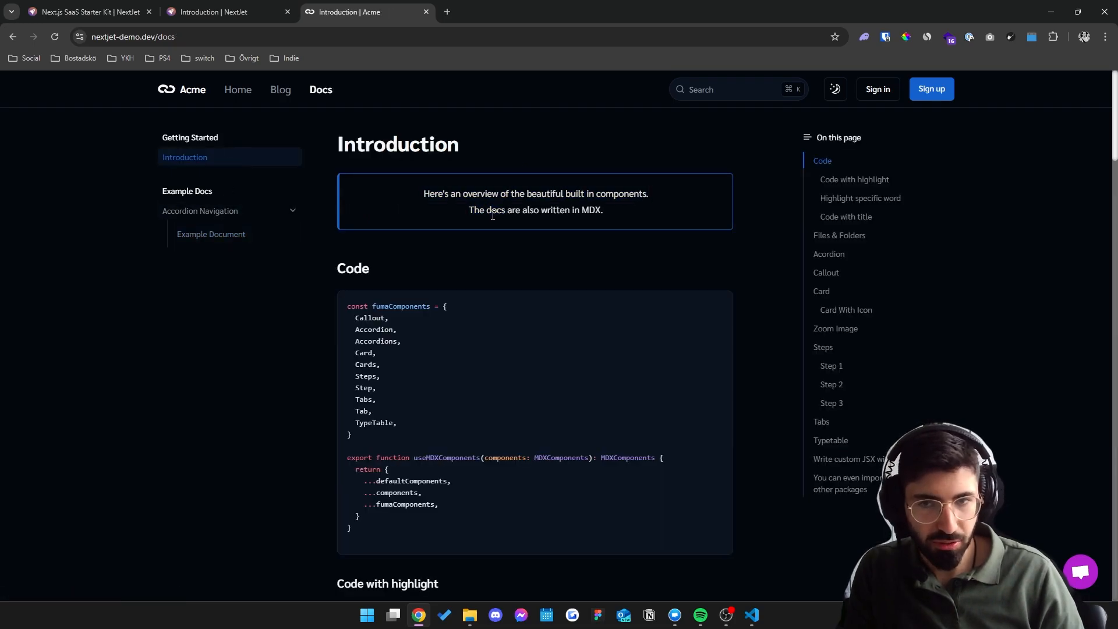
mouse_move(863, 91)
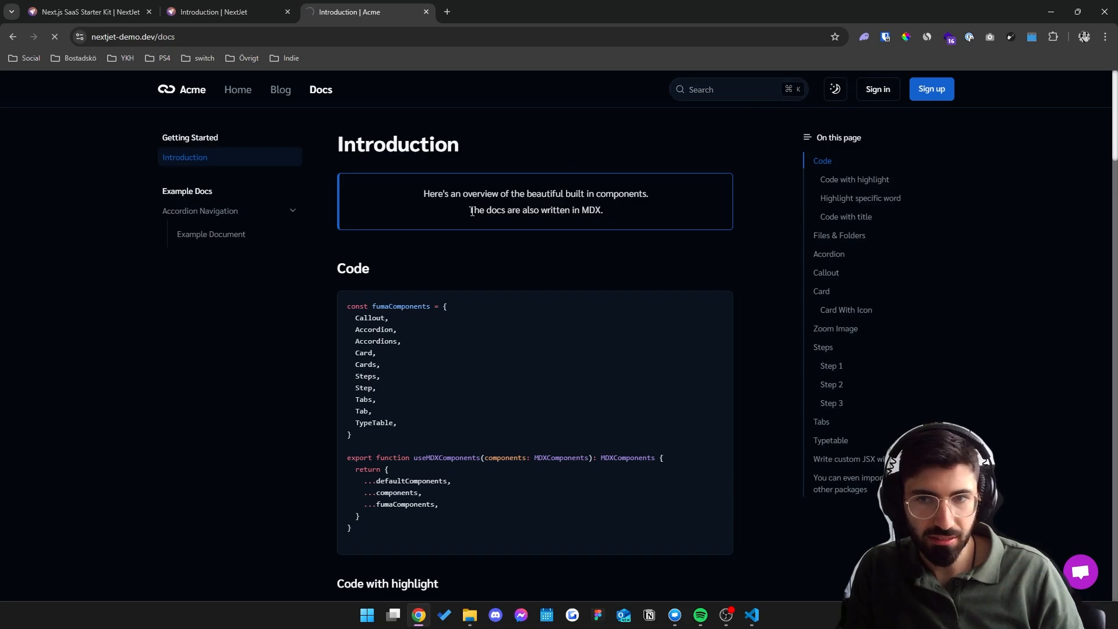
click(878, 88)
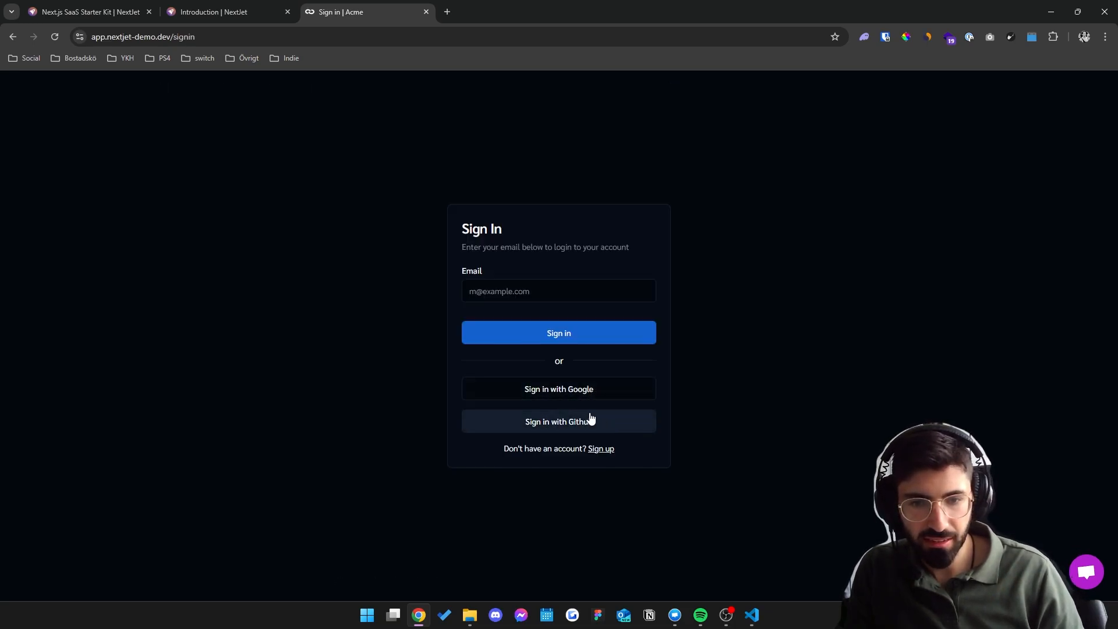
Sign in with GitHub and visit the account profile settings and Billing page.
click(559, 421)
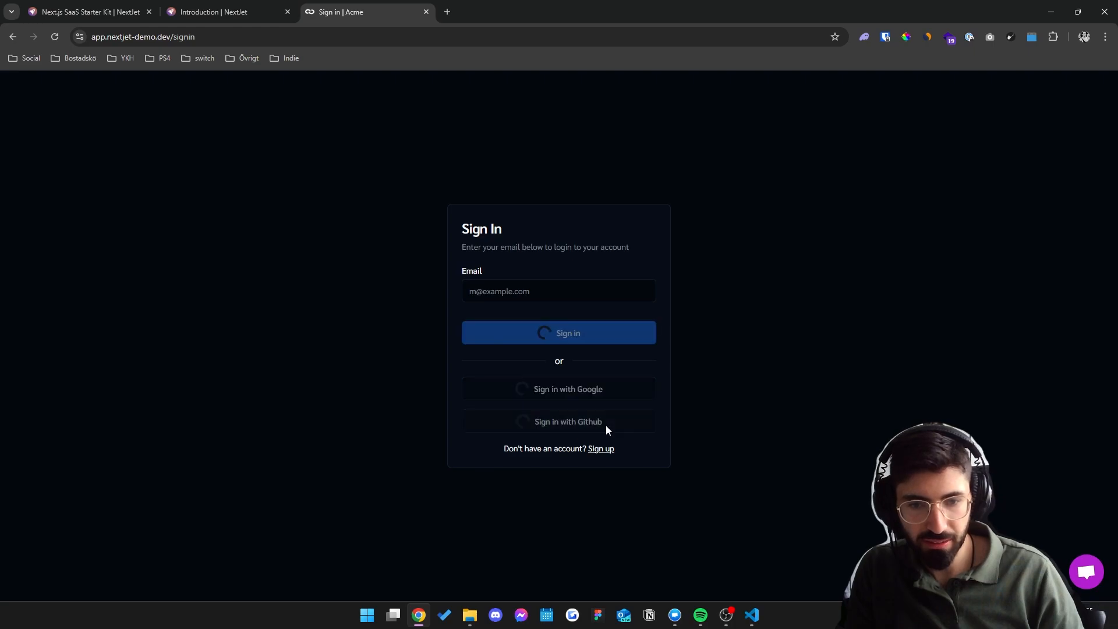
click(559, 333)
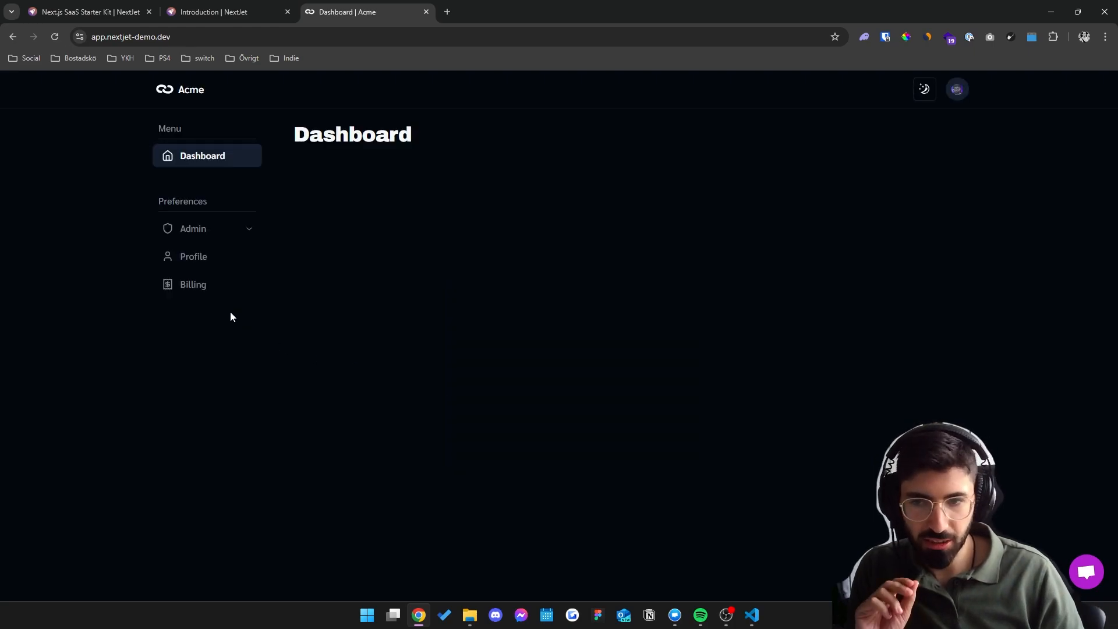
click(193, 256)
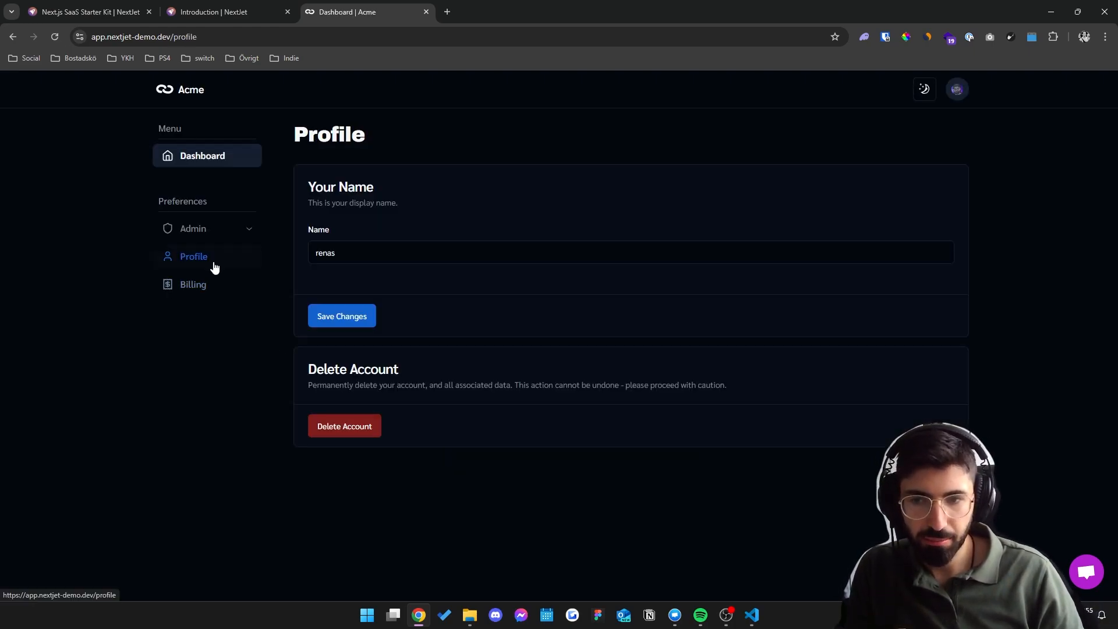
click(193, 256)
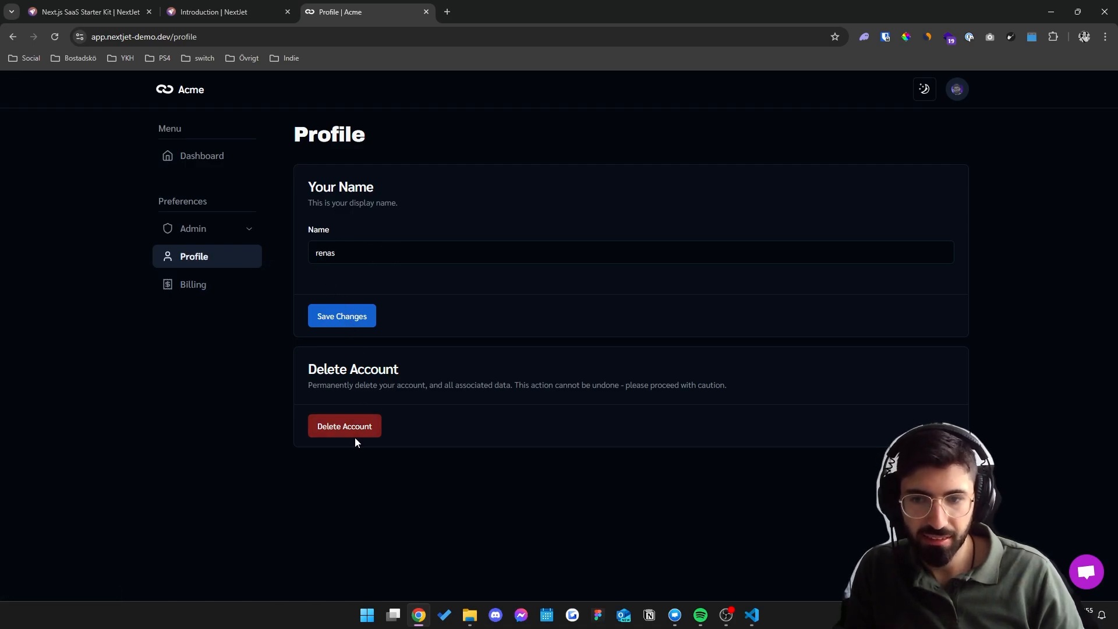
click(194, 285)
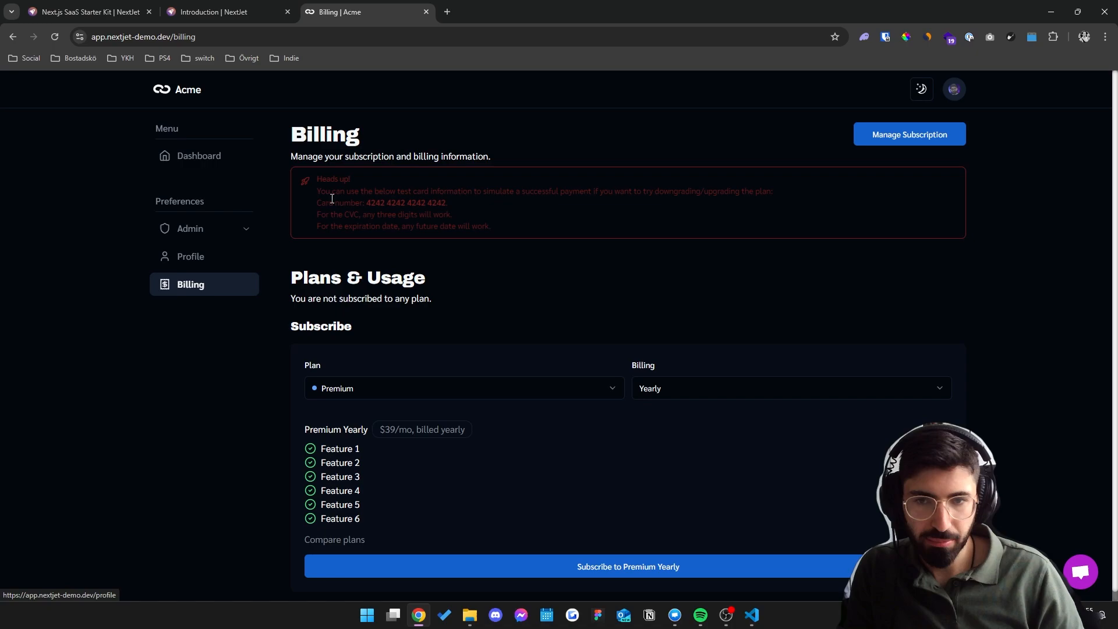
mouse_move(307, 372)
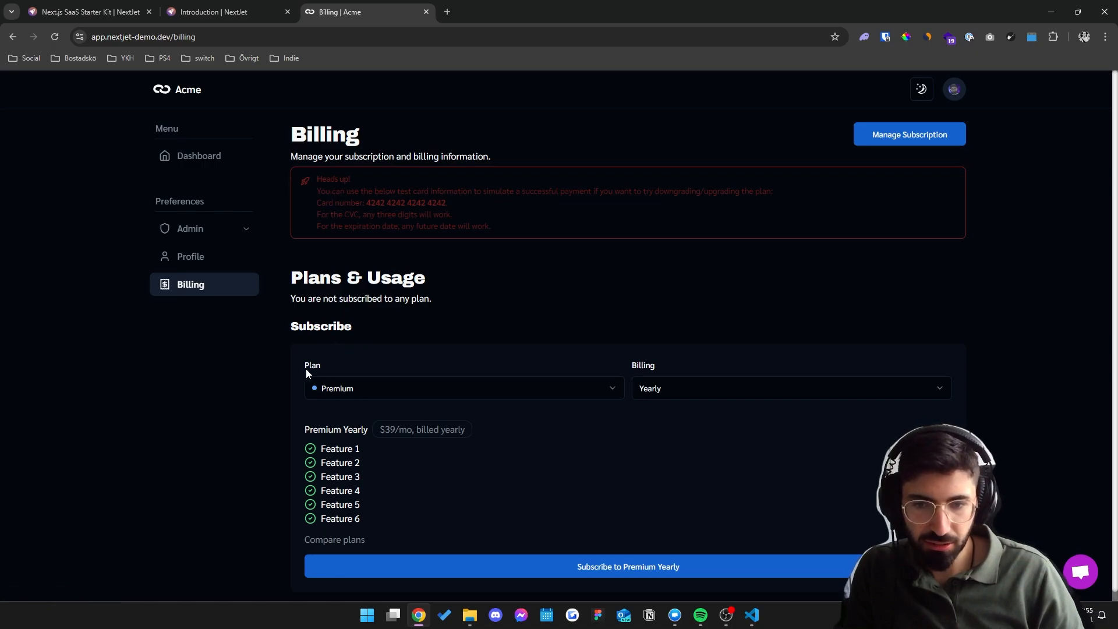
mouse_move(334, 317)
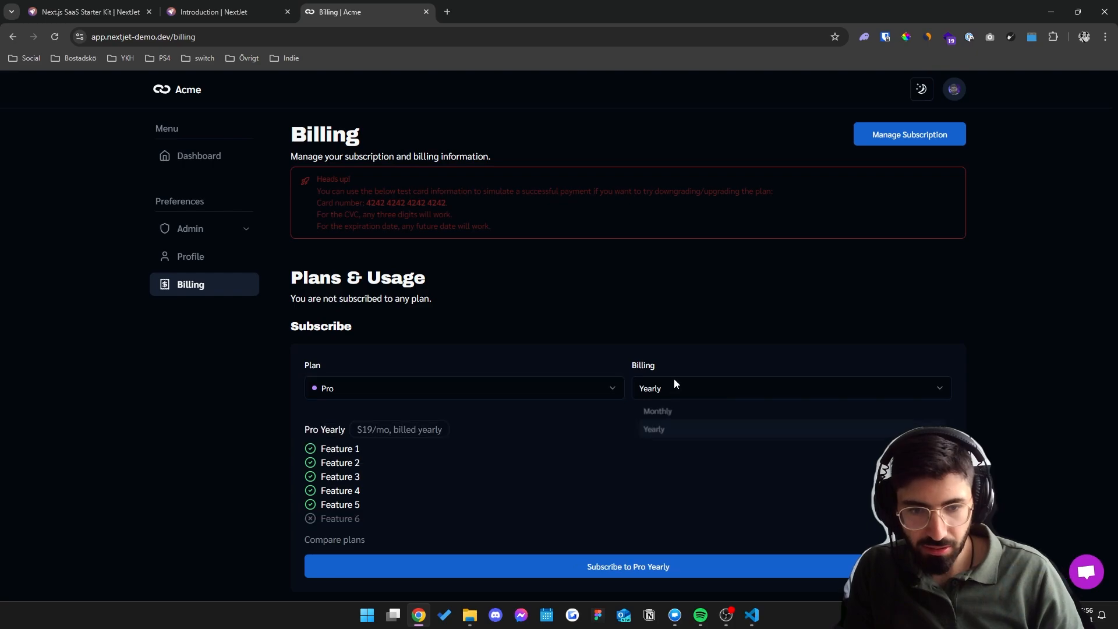
Preview the Pro plan billed monthly at $24/mo, then expand the admin submenu.
click(656, 412)
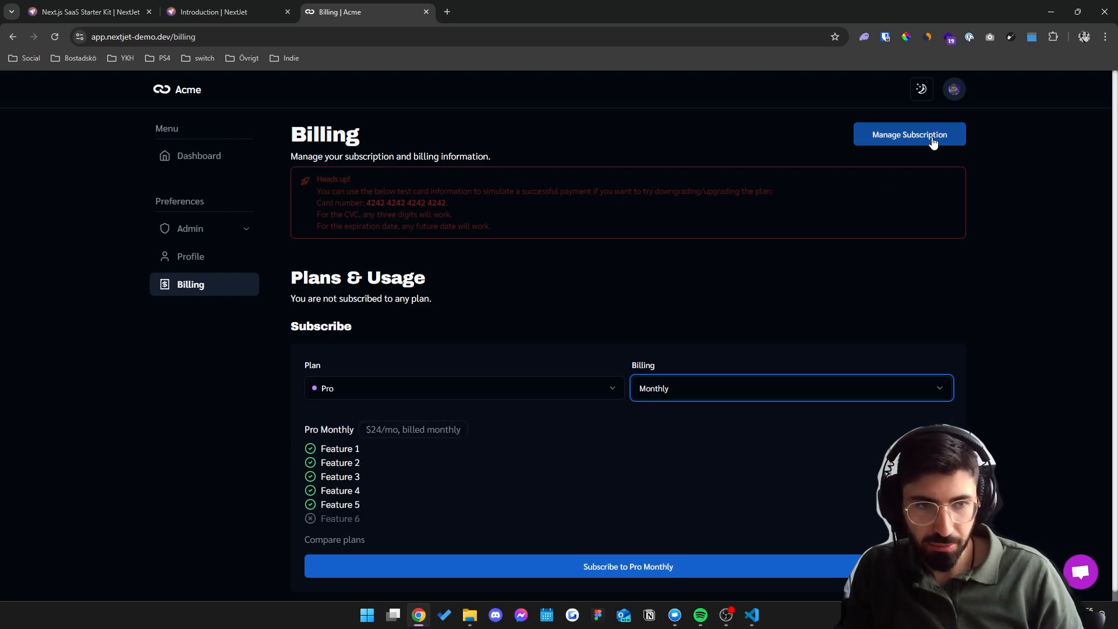
click(910, 134)
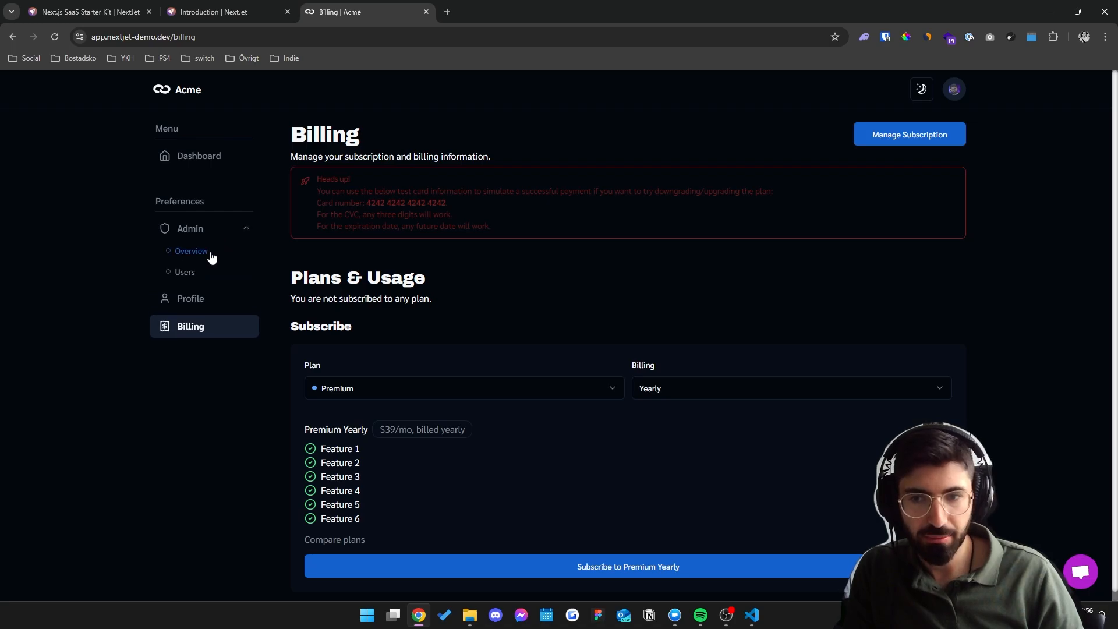
Review the admin overview's user statistics and the user management list.
click(191, 251)
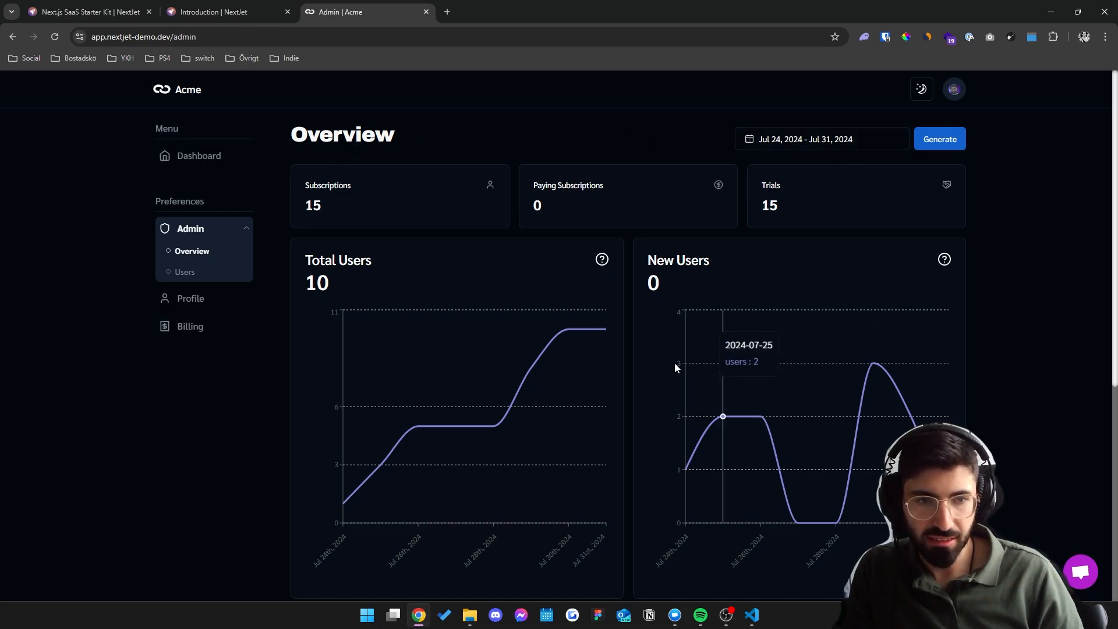
scroll(down, 3)
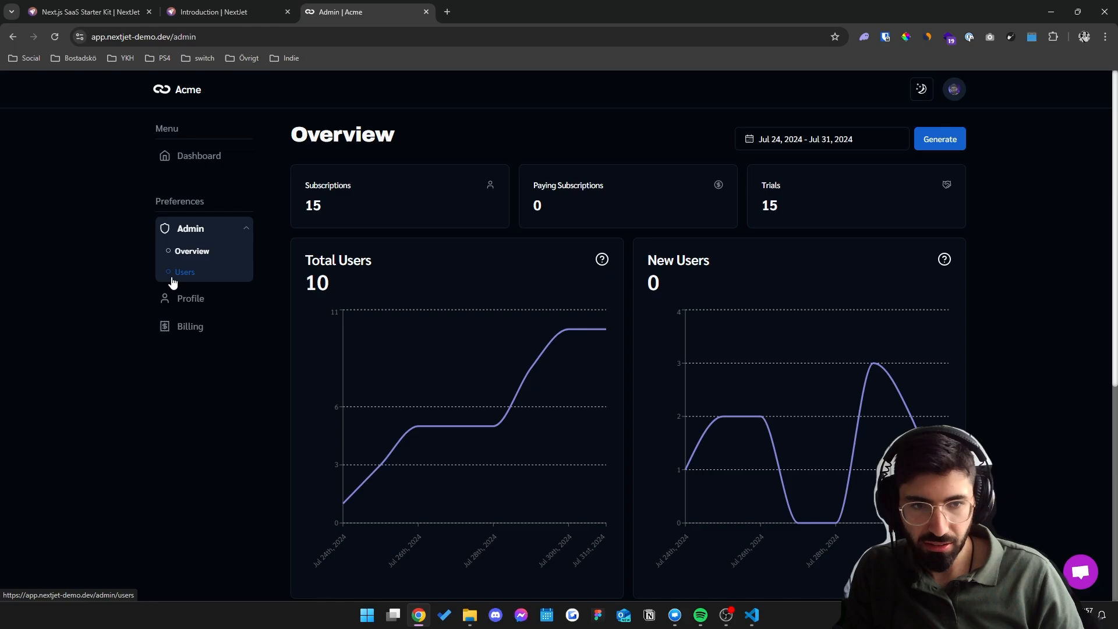
click(183, 272)
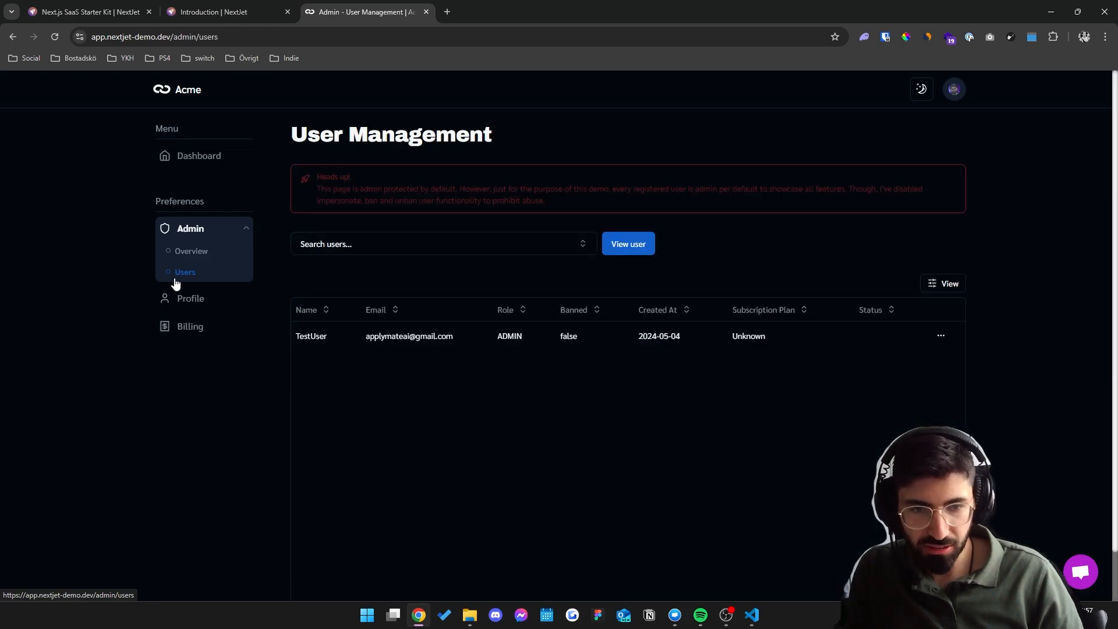
View the test user's account details via the row menu, then return to the dashboard.
click(941, 336)
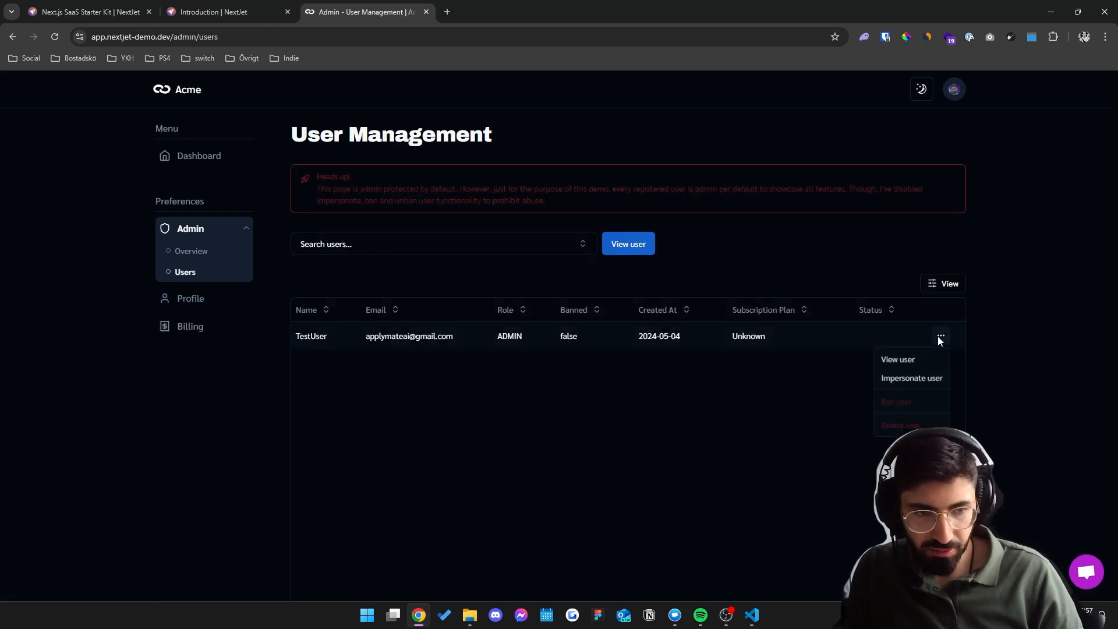
mouse_move(909, 426)
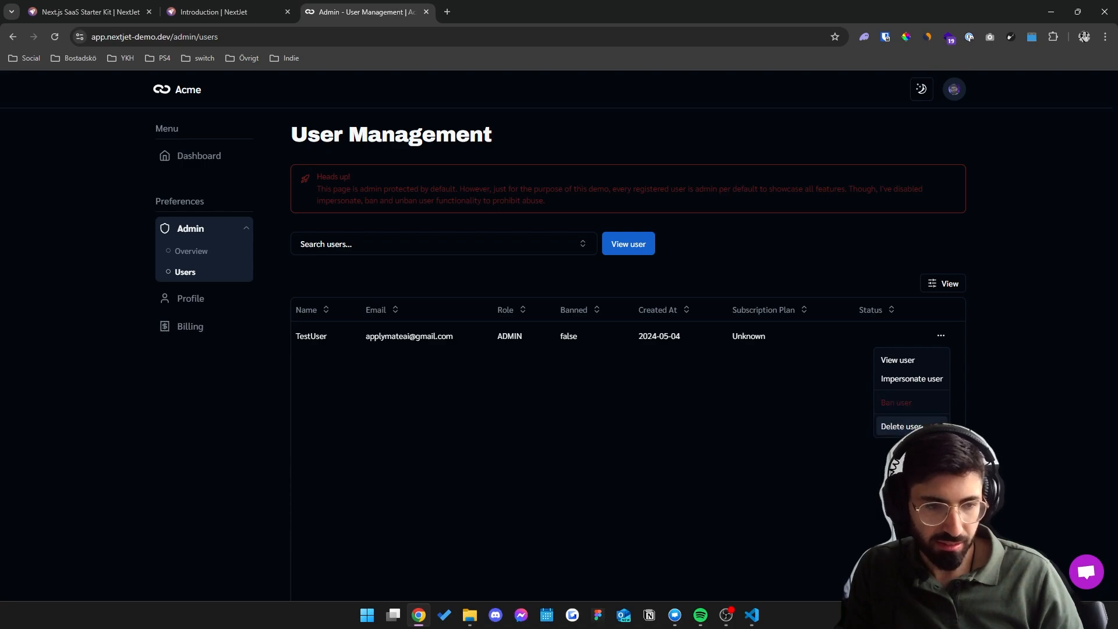
mouse_move(943, 388)
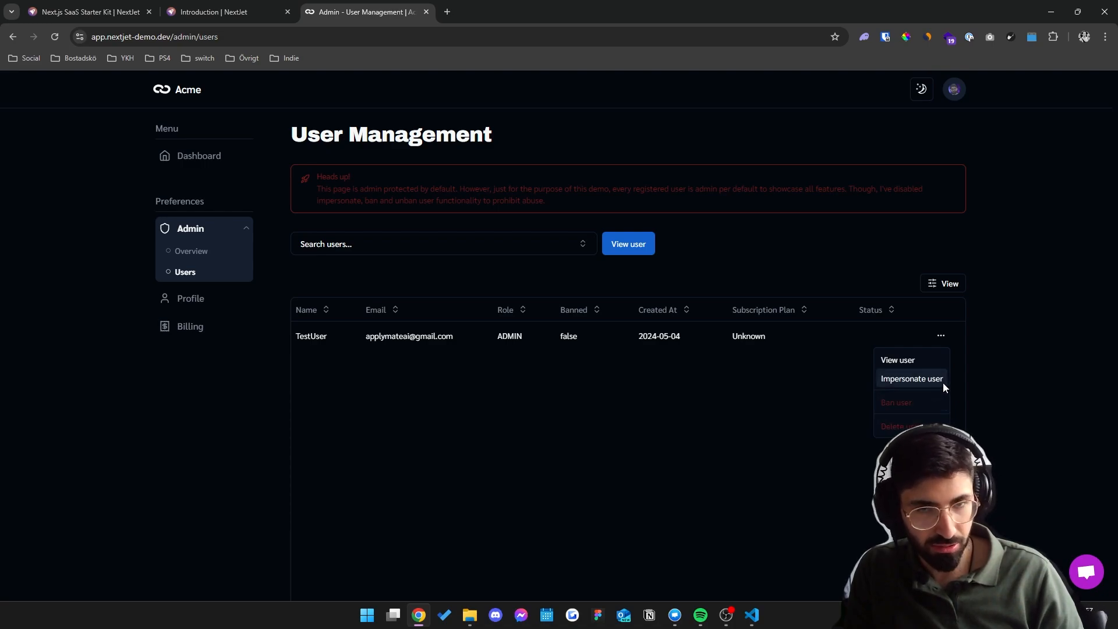
mouse_move(901, 366)
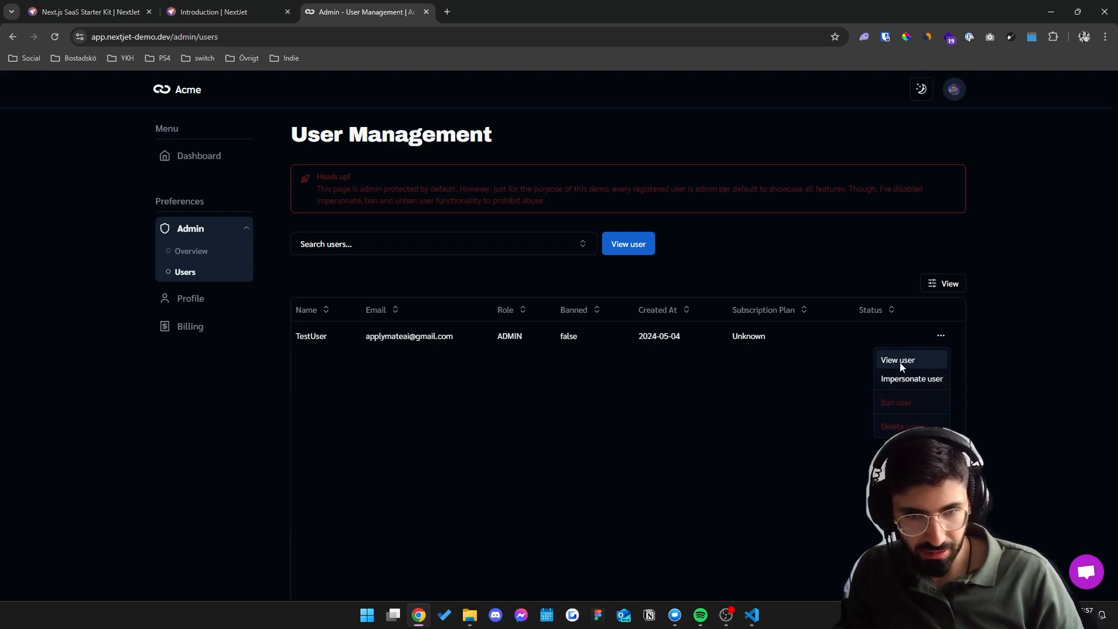
click(896, 360)
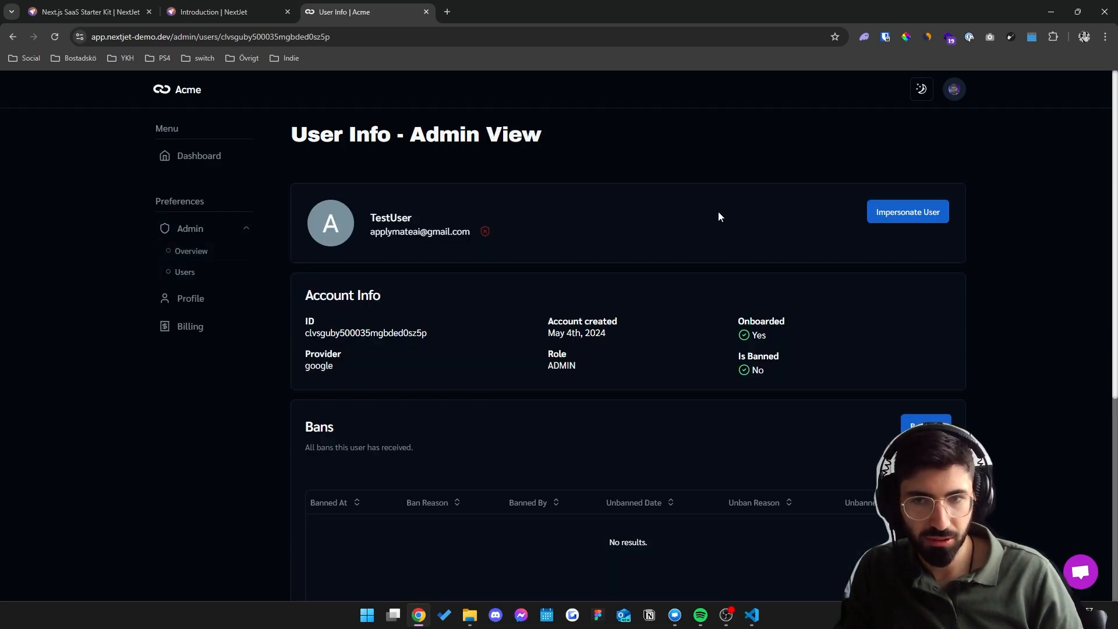
click(197, 156)
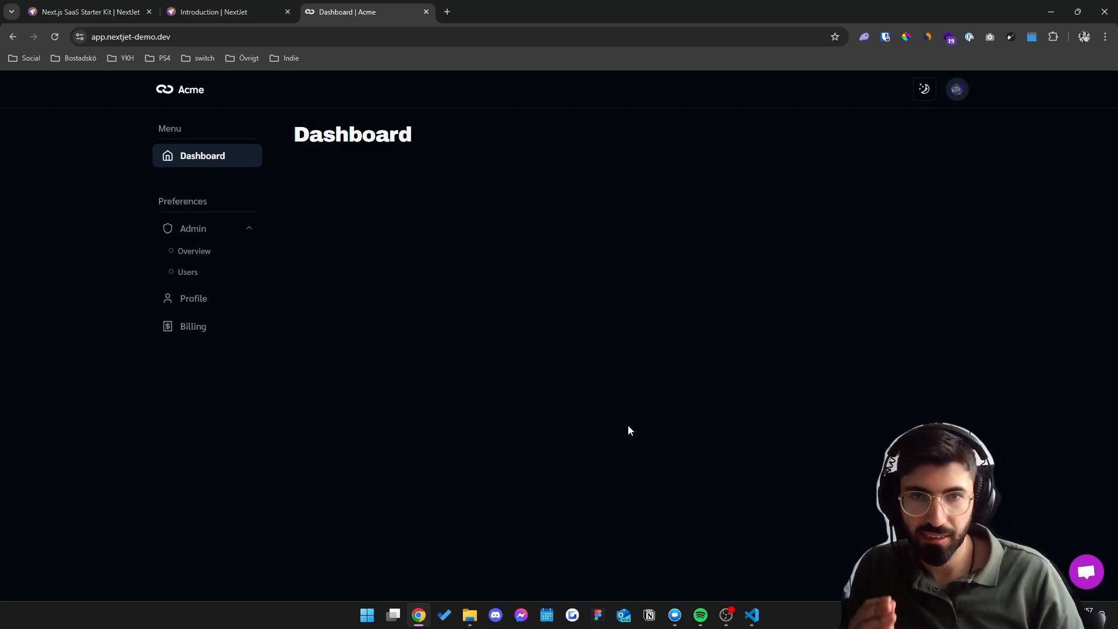
Show the boilerplate's apps (dashboard, marketing) and packages folders in the Explorer.
click(751, 615)
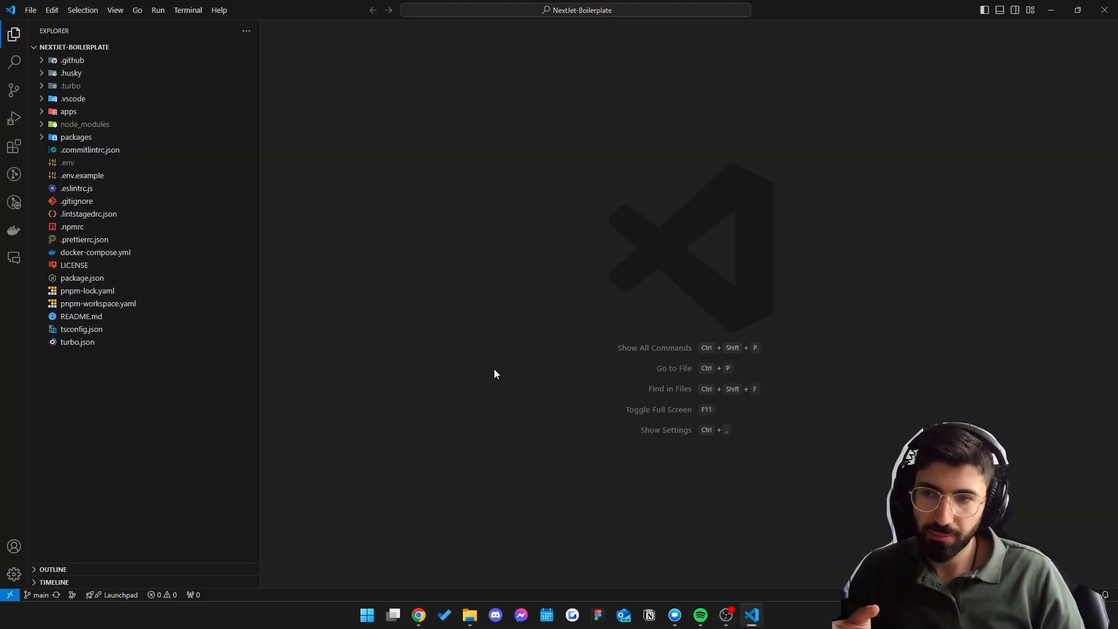
mouse_move(478, 342)
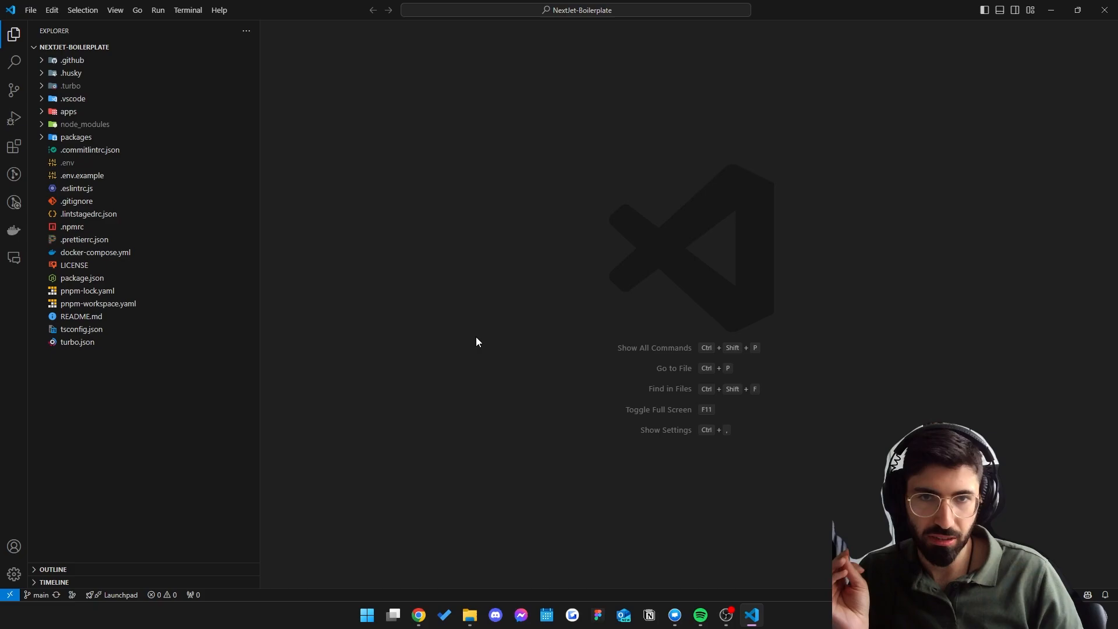
click(67, 112)
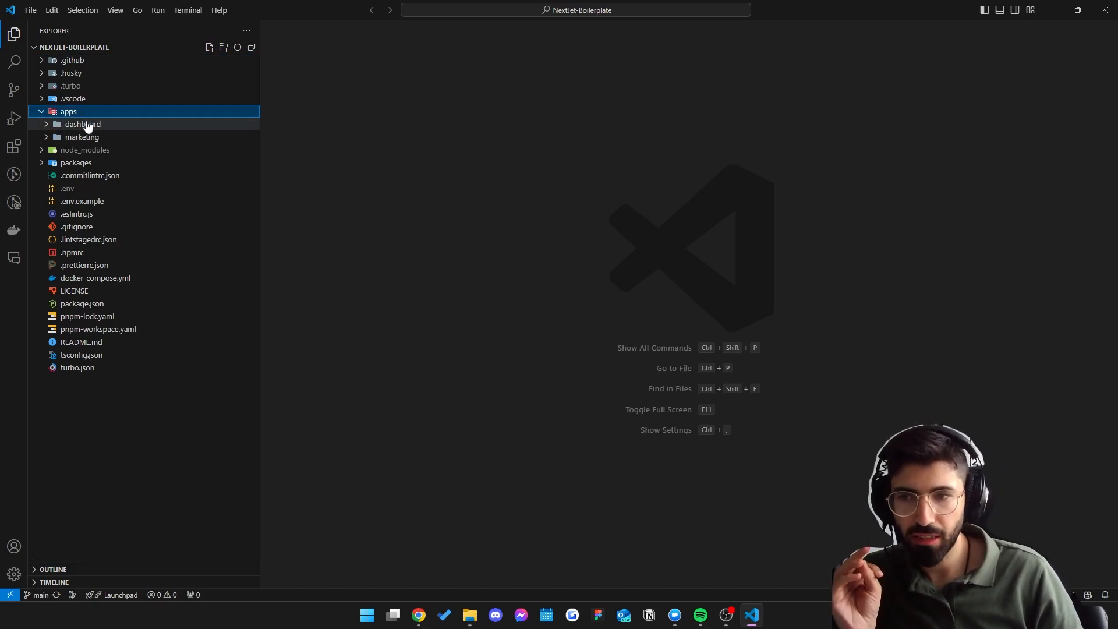
mouse_move(143, 131)
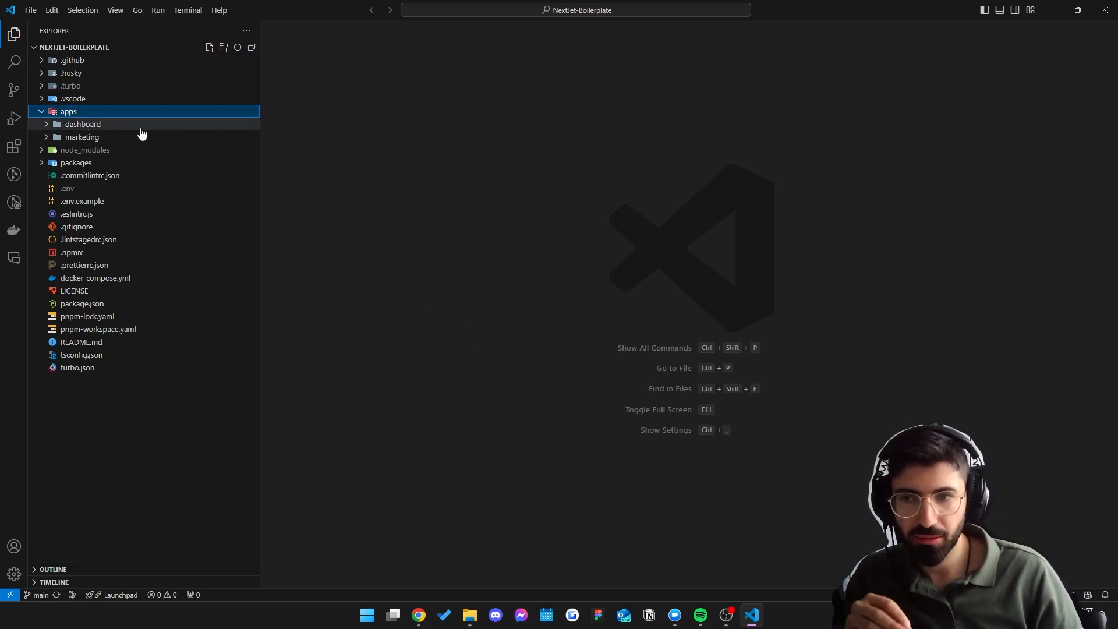
mouse_move(154, 143)
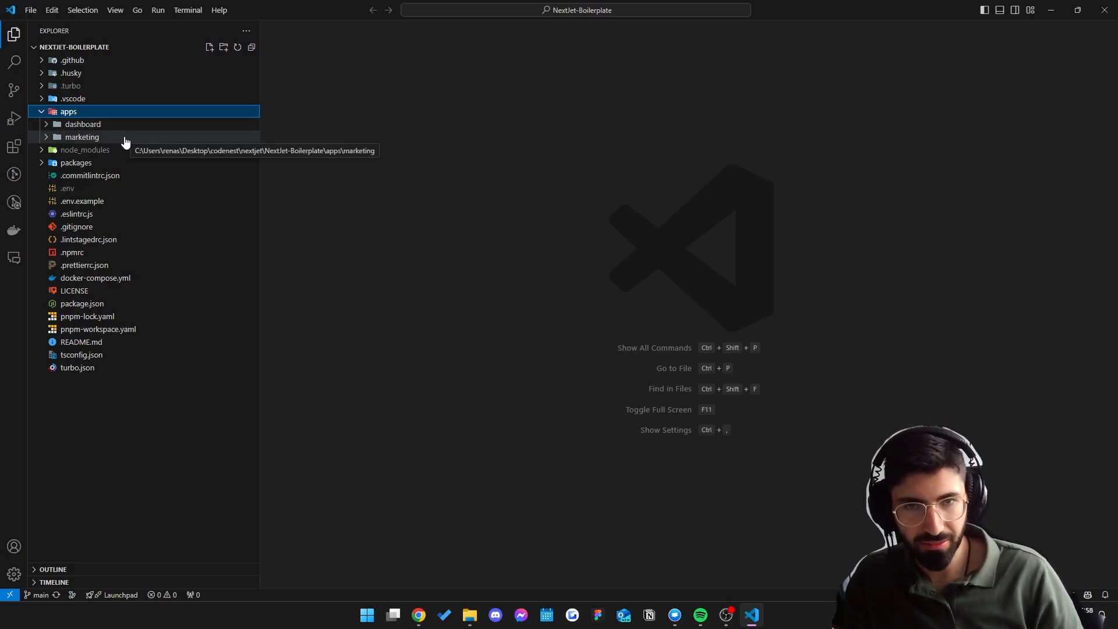
mouse_move(142, 131)
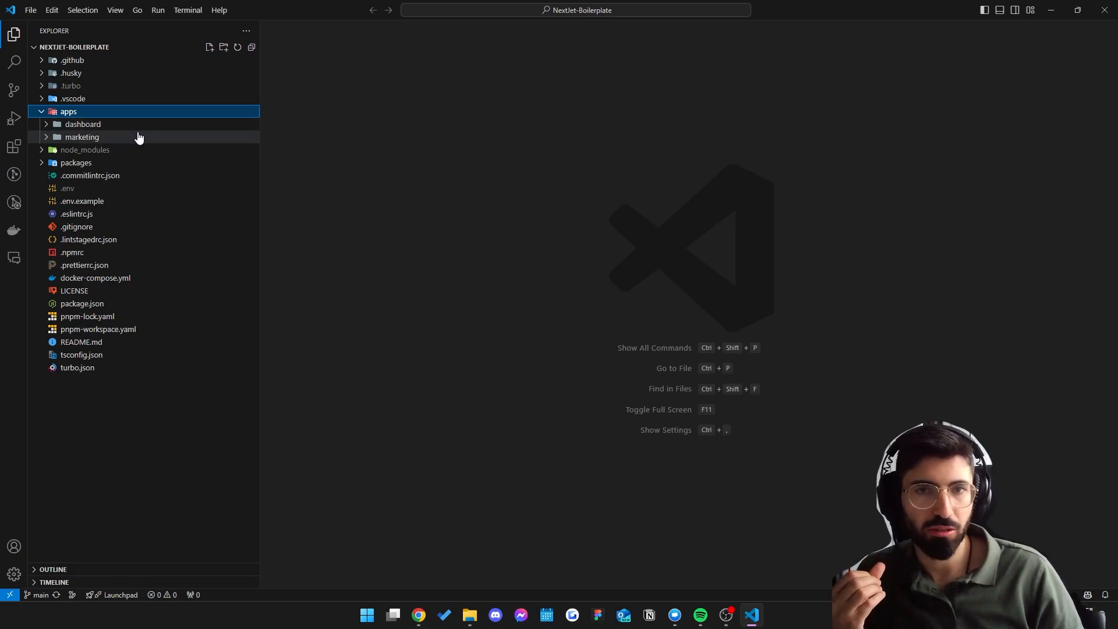
mouse_move(146, 122)
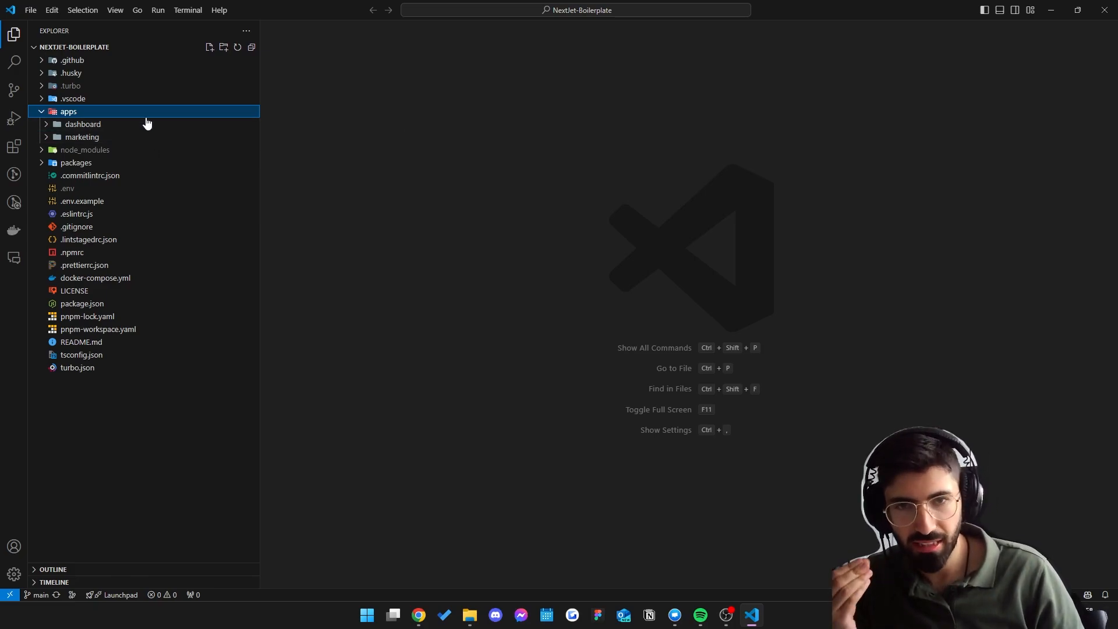
mouse_move(134, 129)
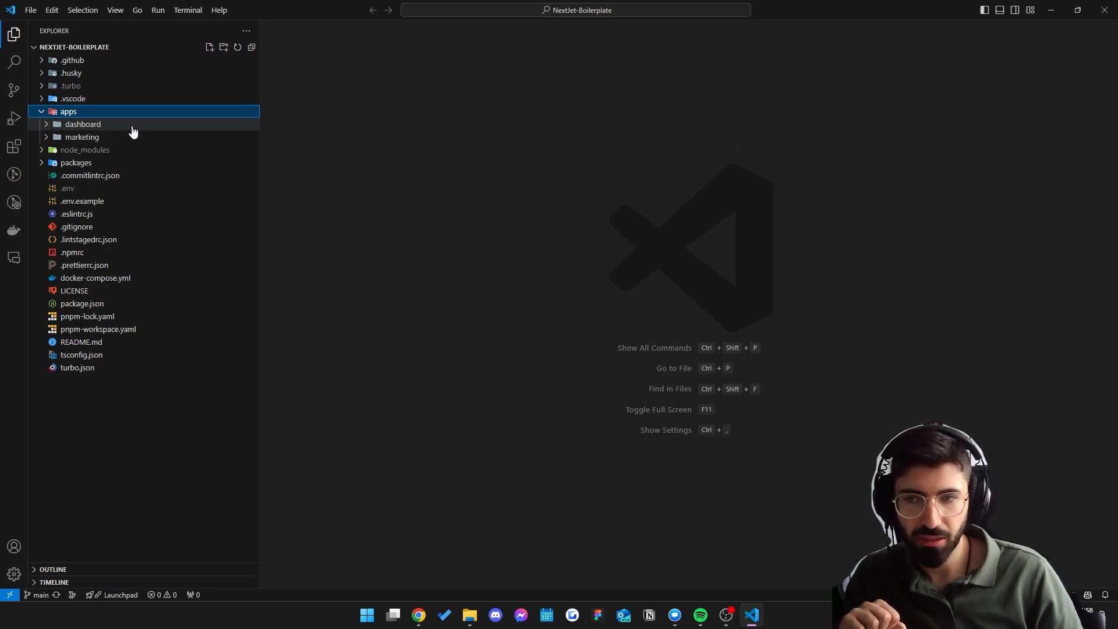
mouse_move(99, 166)
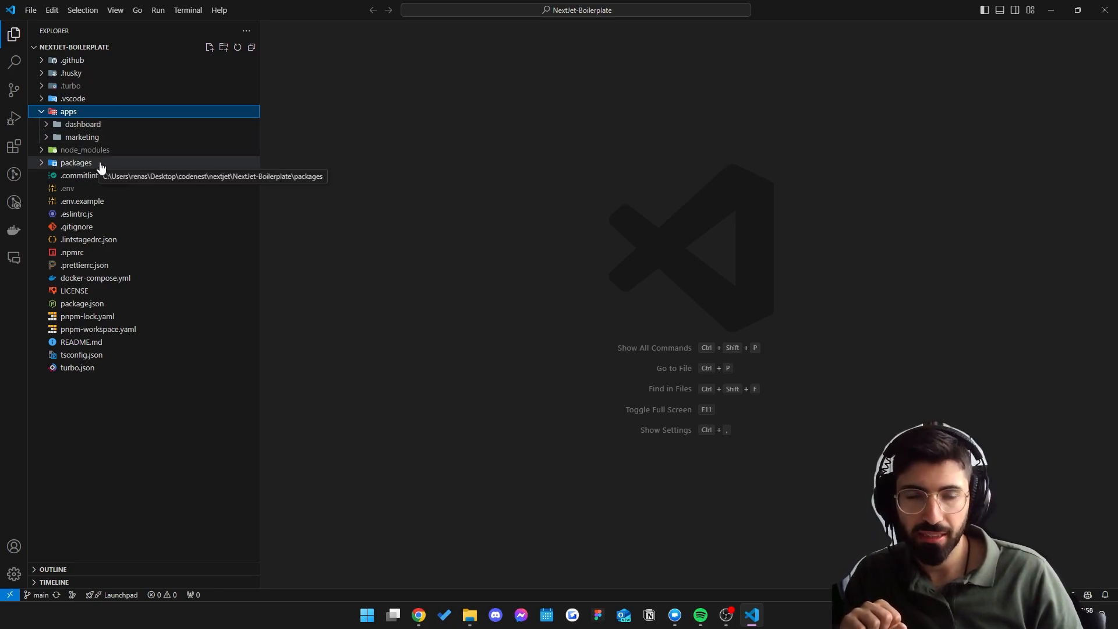
click(75, 162)
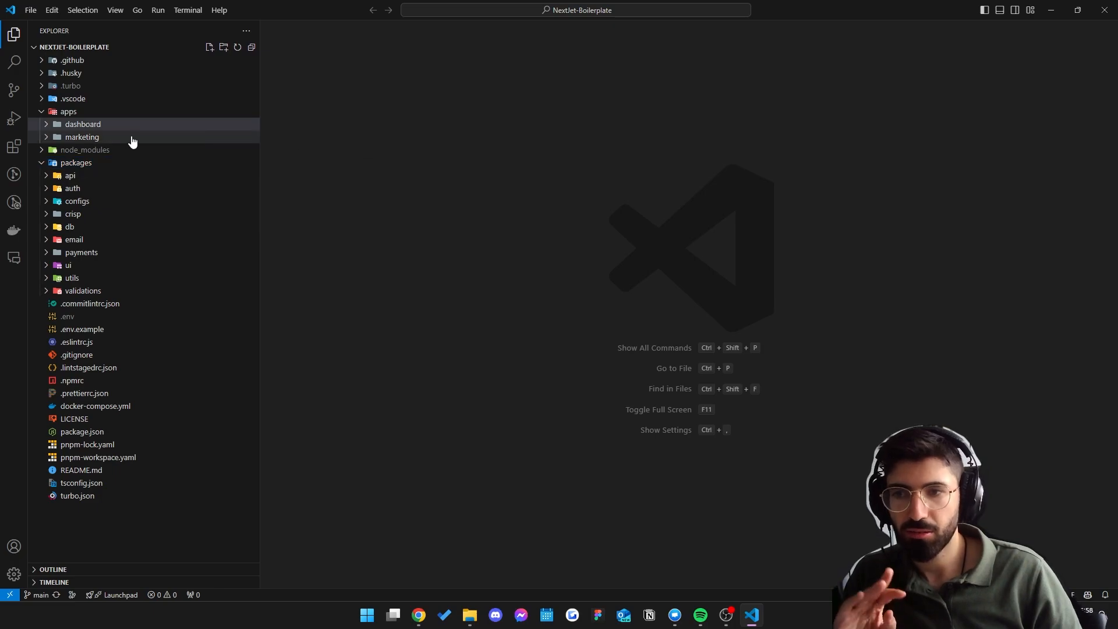
Expand apps/dashboard/src/app down to the (dashboard) route group.
click(83, 124)
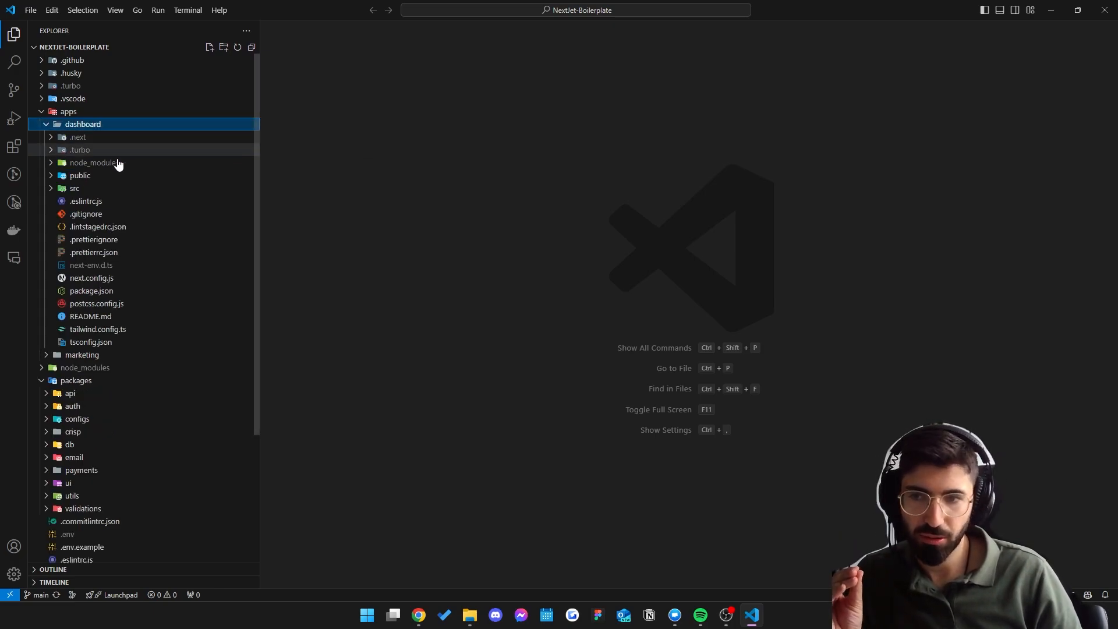
click(75, 188)
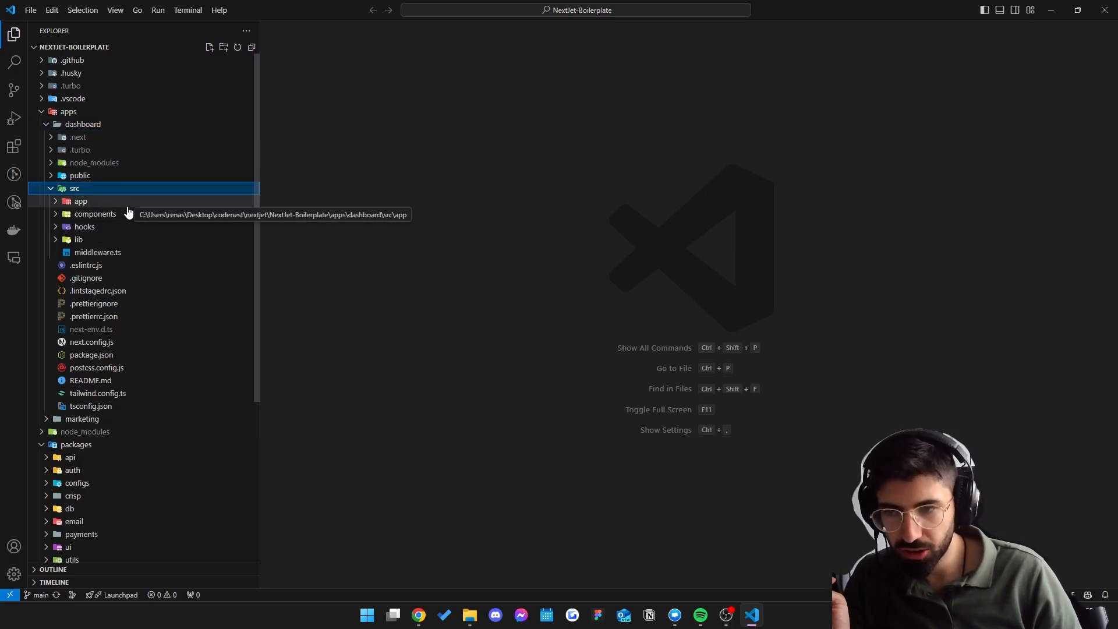
mouse_move(145, 207)
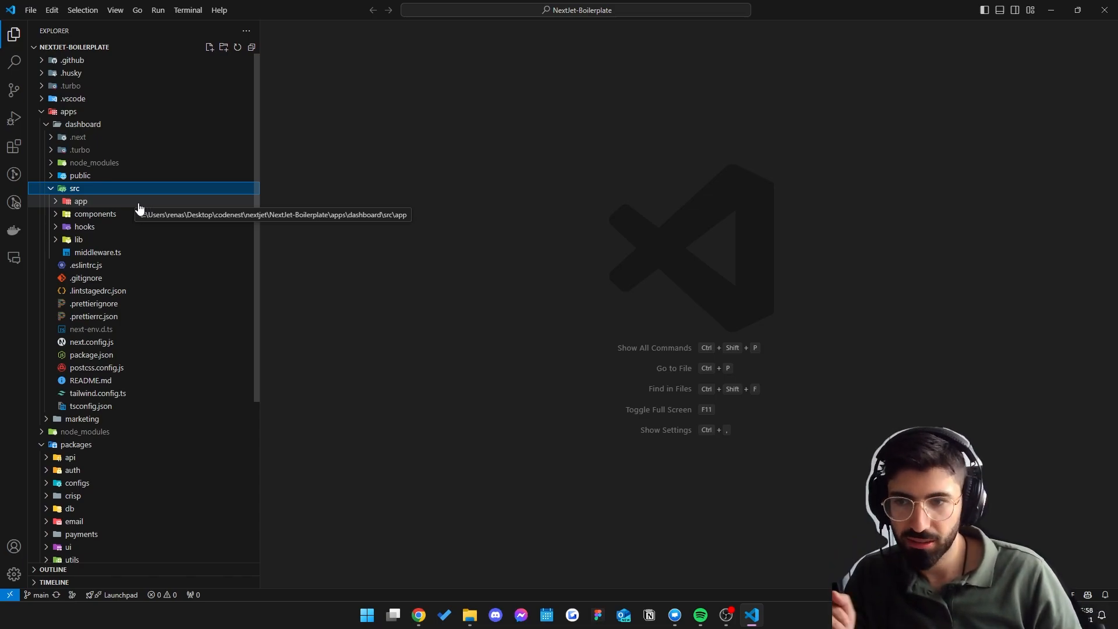
click(80, 200)
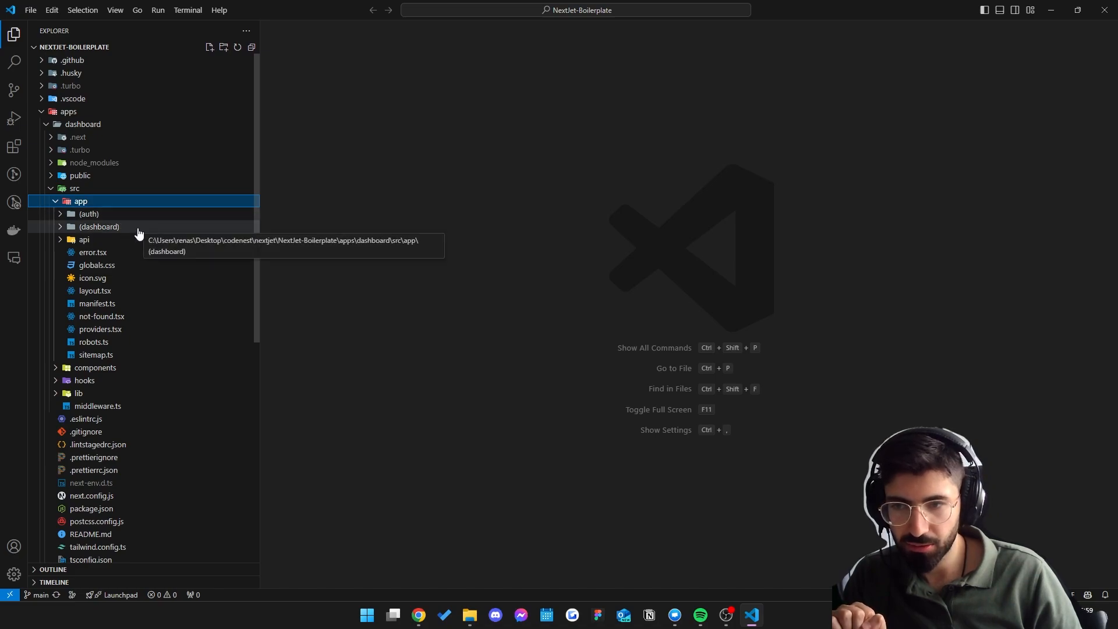
click(99, 226)
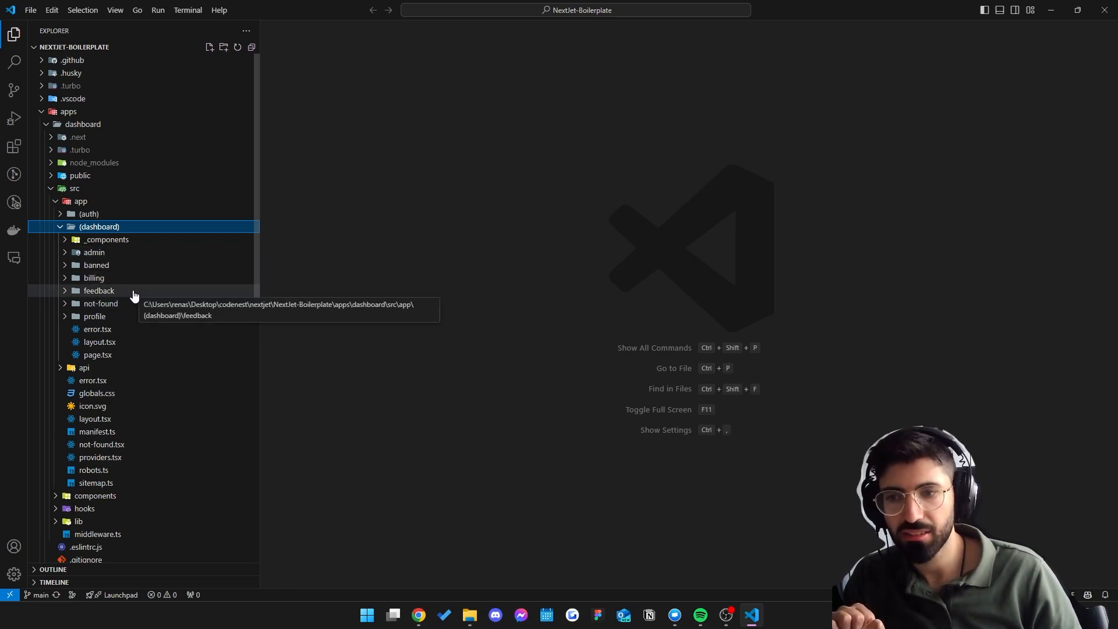
Expand the billing route showing page.tsx and its _components folder.
click(96, 266)
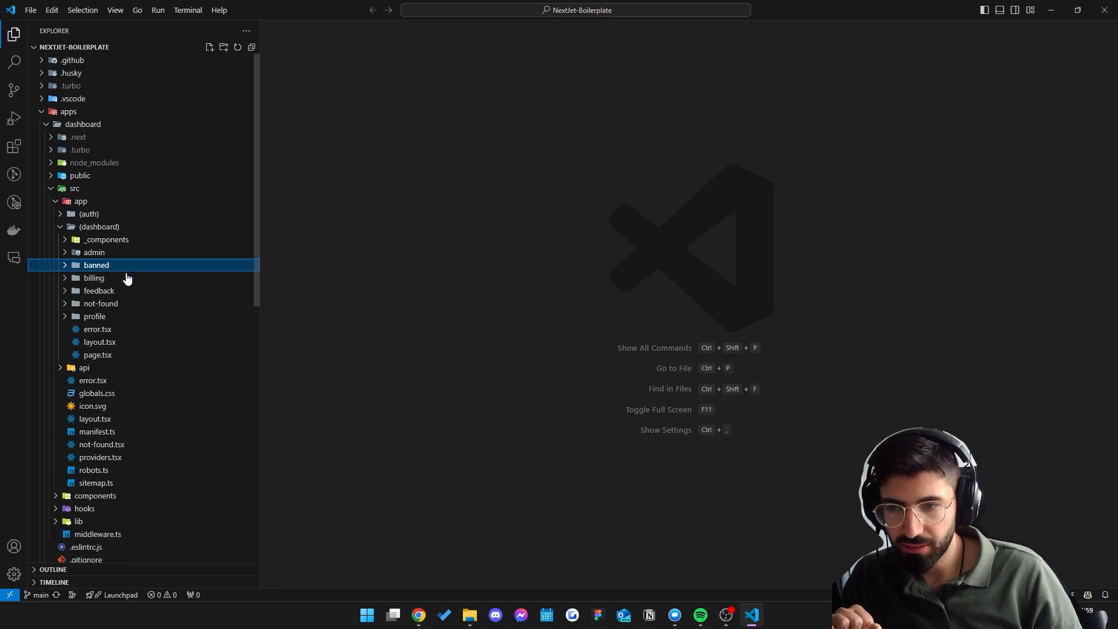
click(93, 277)
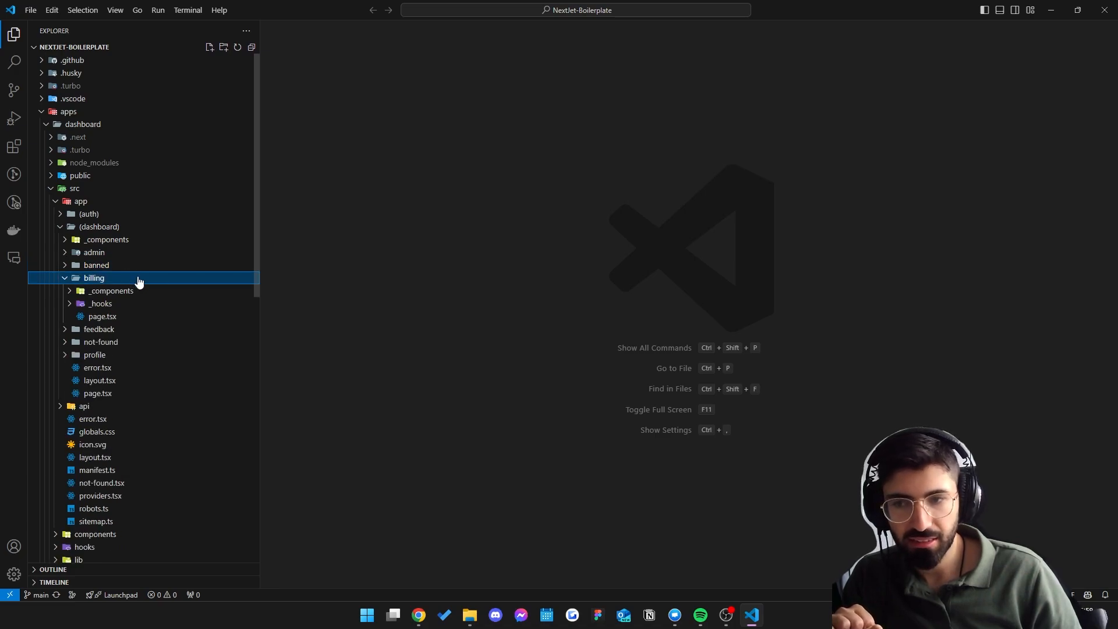
mouse_move(128, 303)
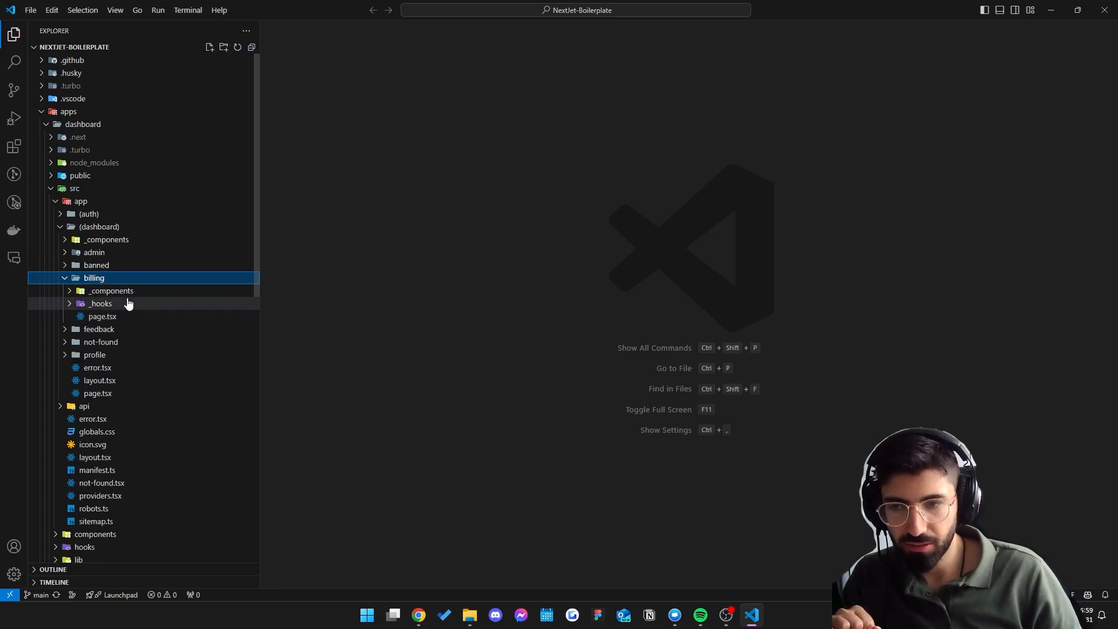
mouse_move(118, 291)
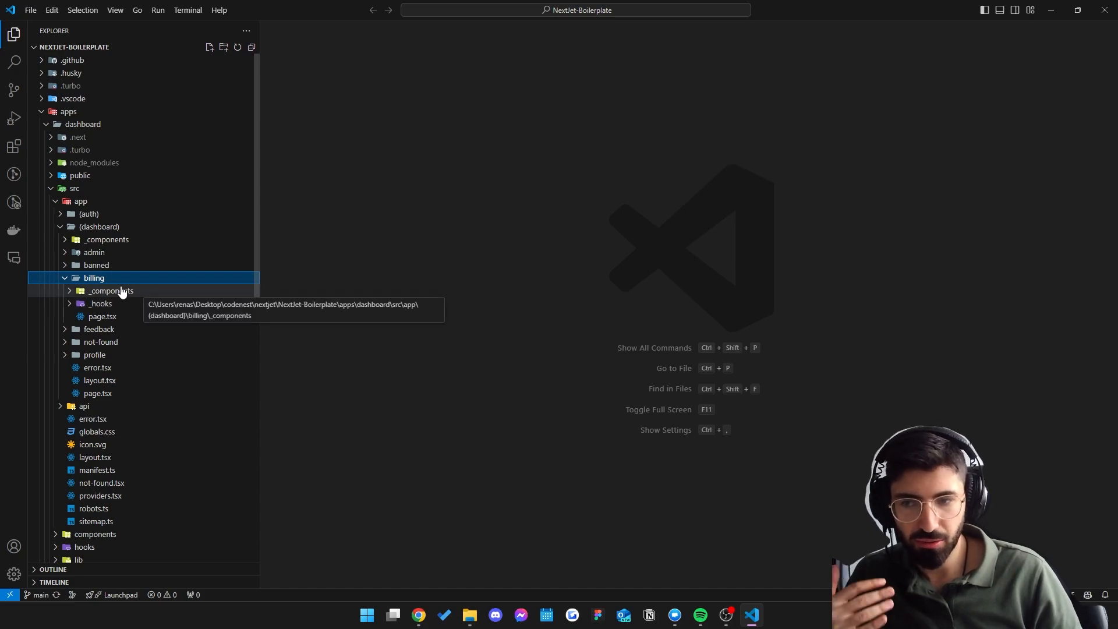
mouse_move(111, 283)
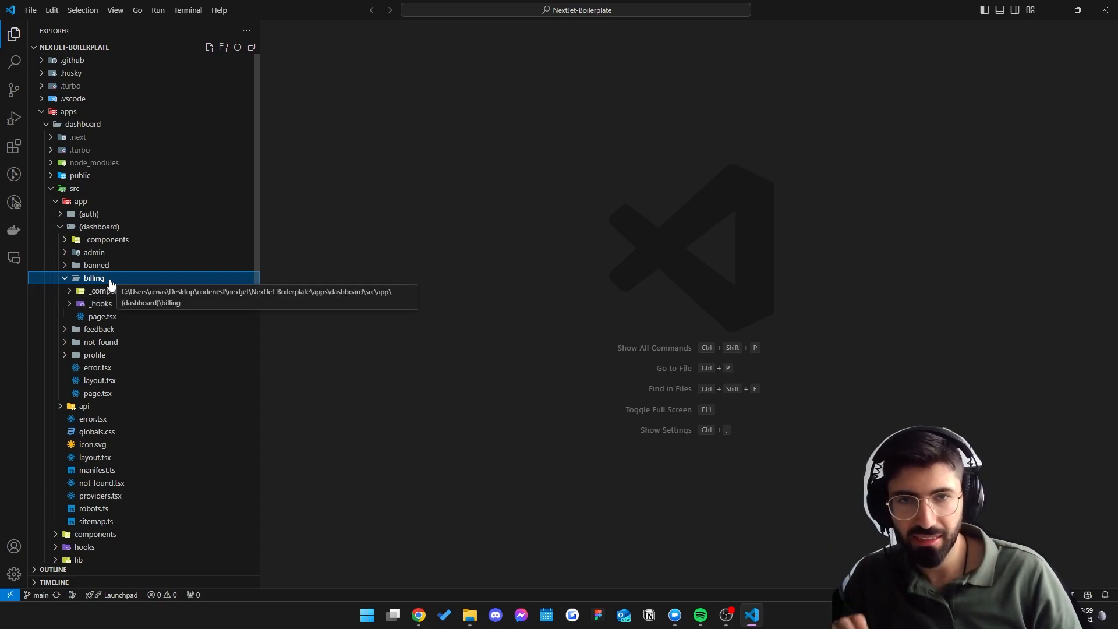
mouse_move(123, 286)
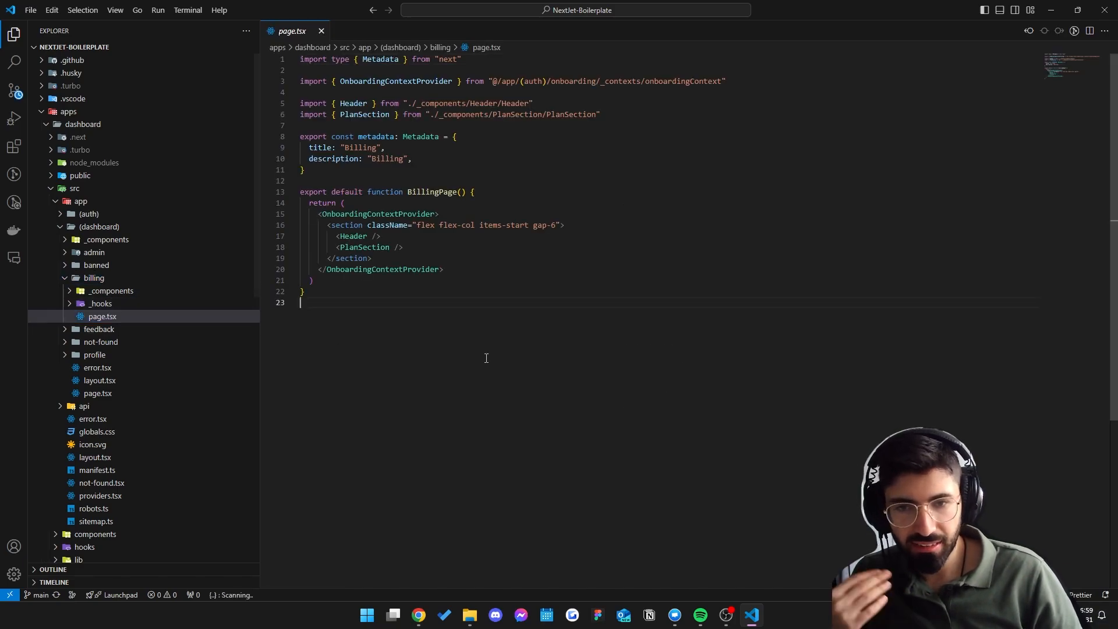
click(112, 291)
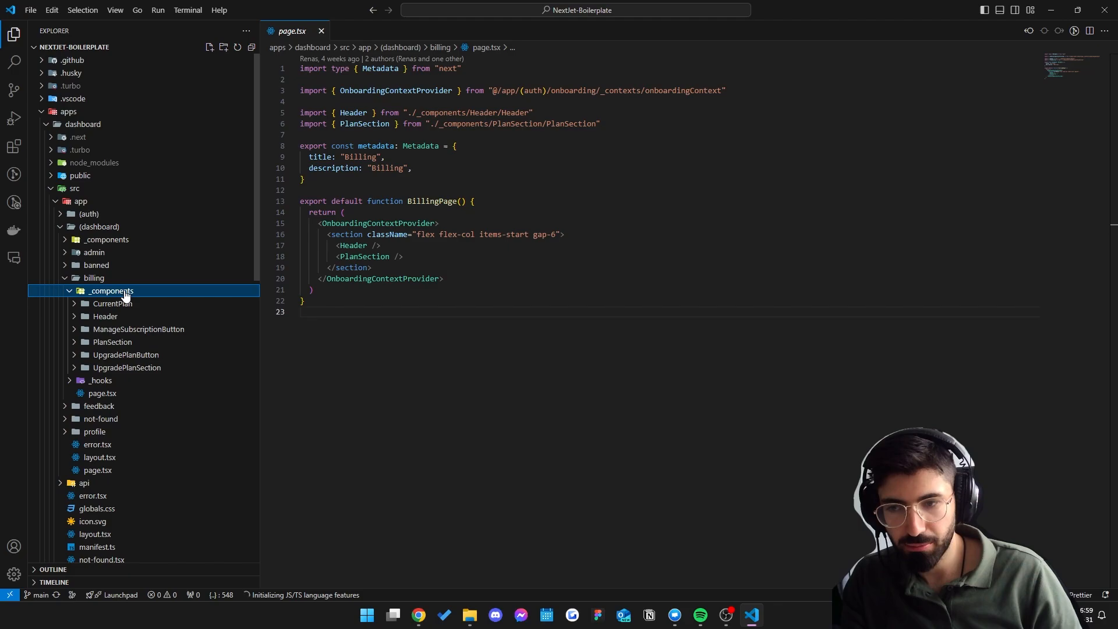
mouse_move(127, 317)
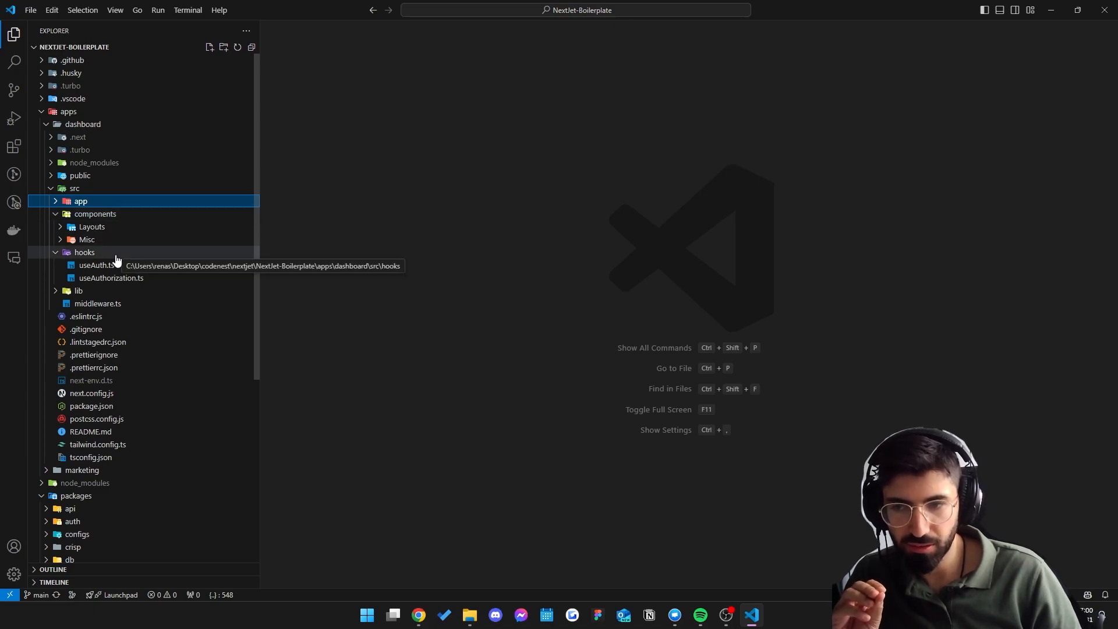
Collapse the dashboard folders and bring the marketing app and packages into view.
click(77, 291)
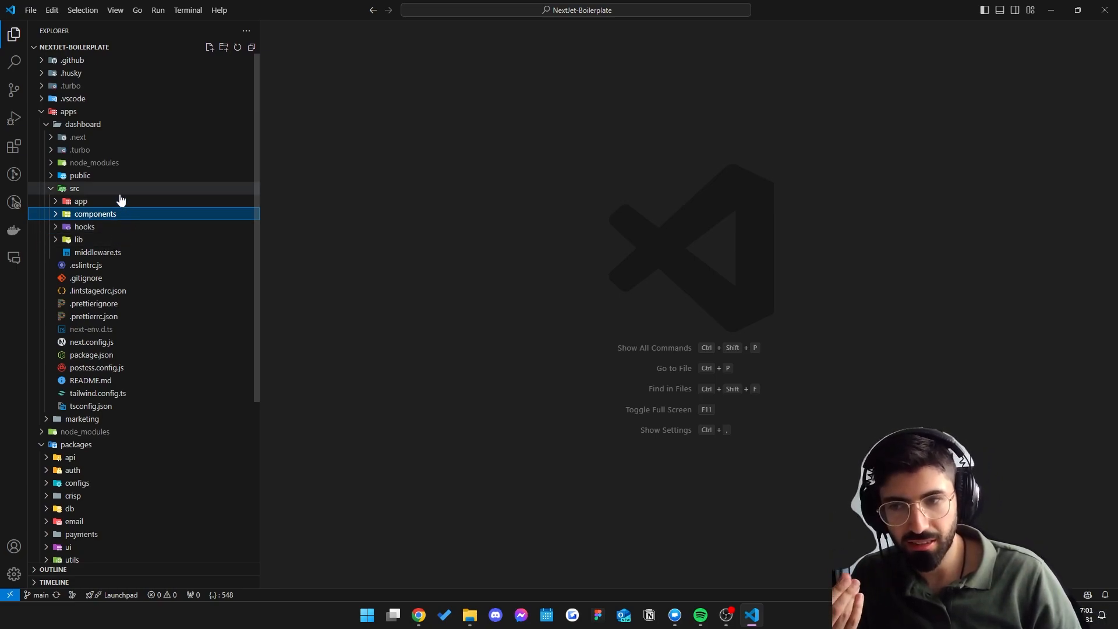
mouse_move(114, 202)
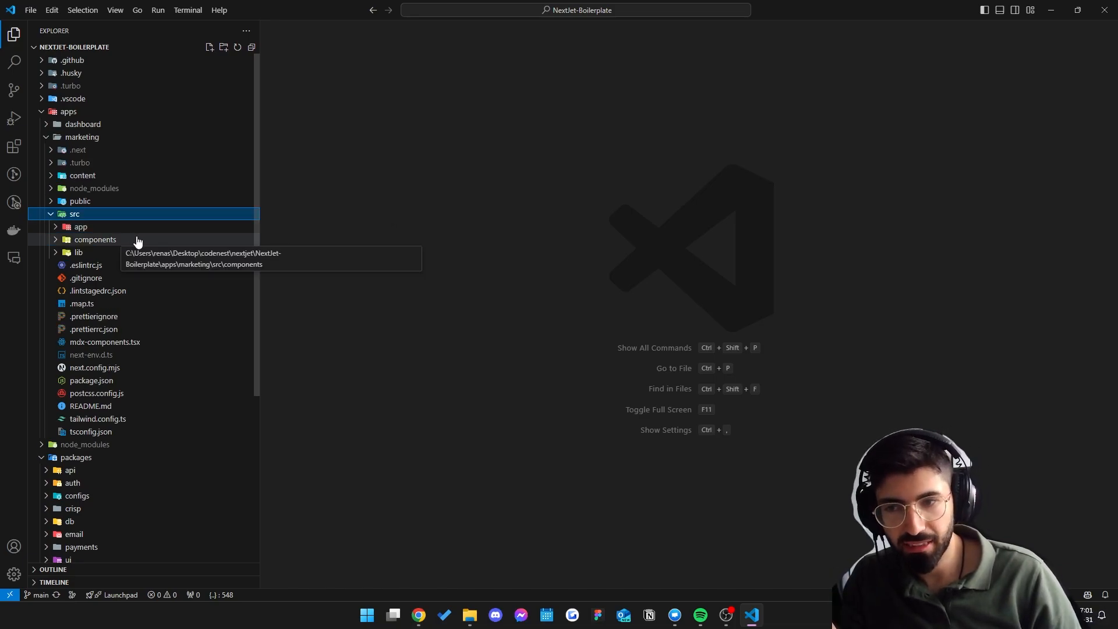
click(74, 226)
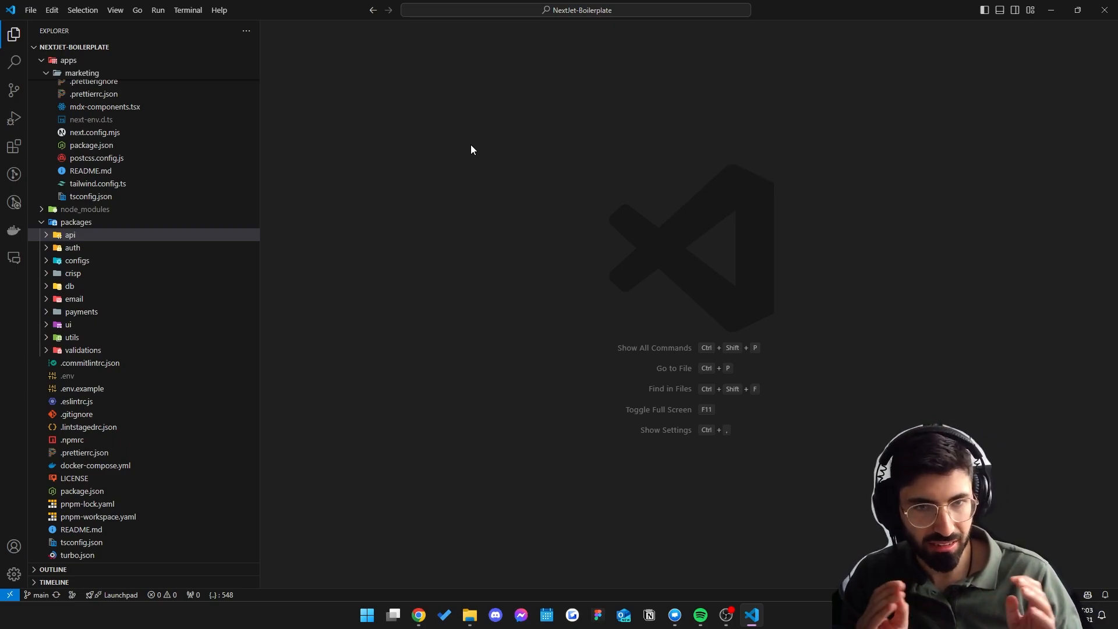
mouse_move(98, 242)
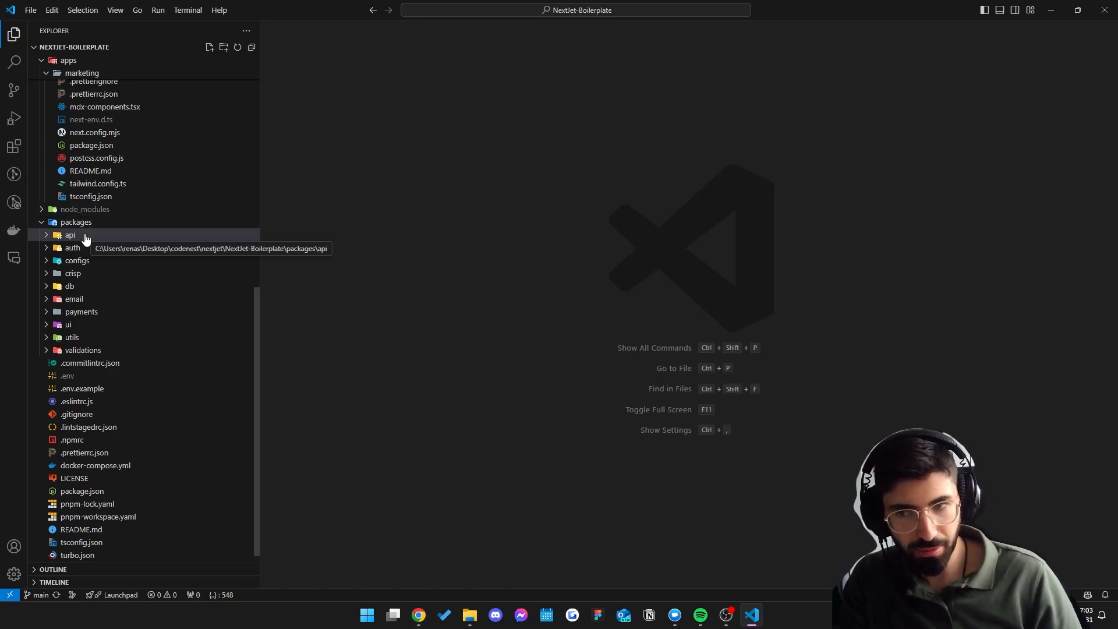
Expand packages/api/src/routers/user and view user.router.ts.
click(70, 235)
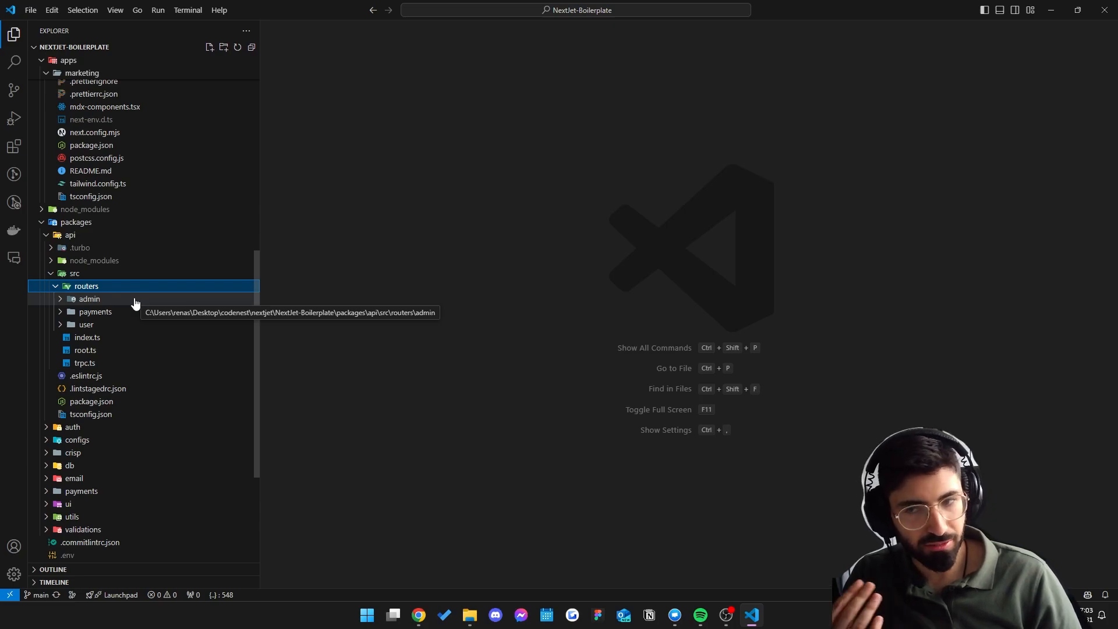
click(86, 324)
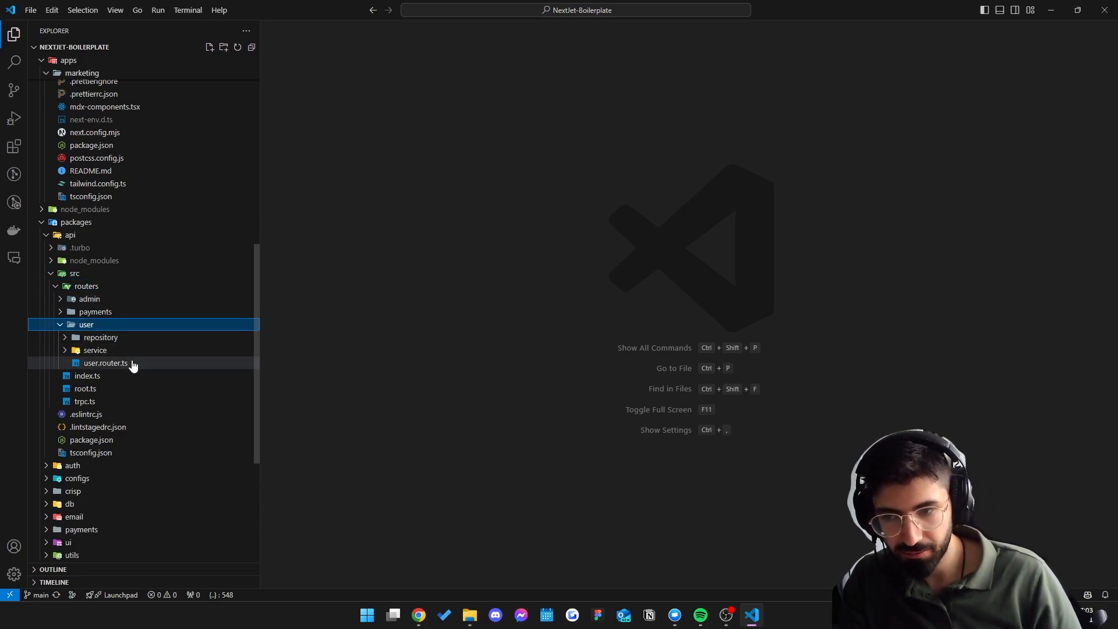
click(106, 364)
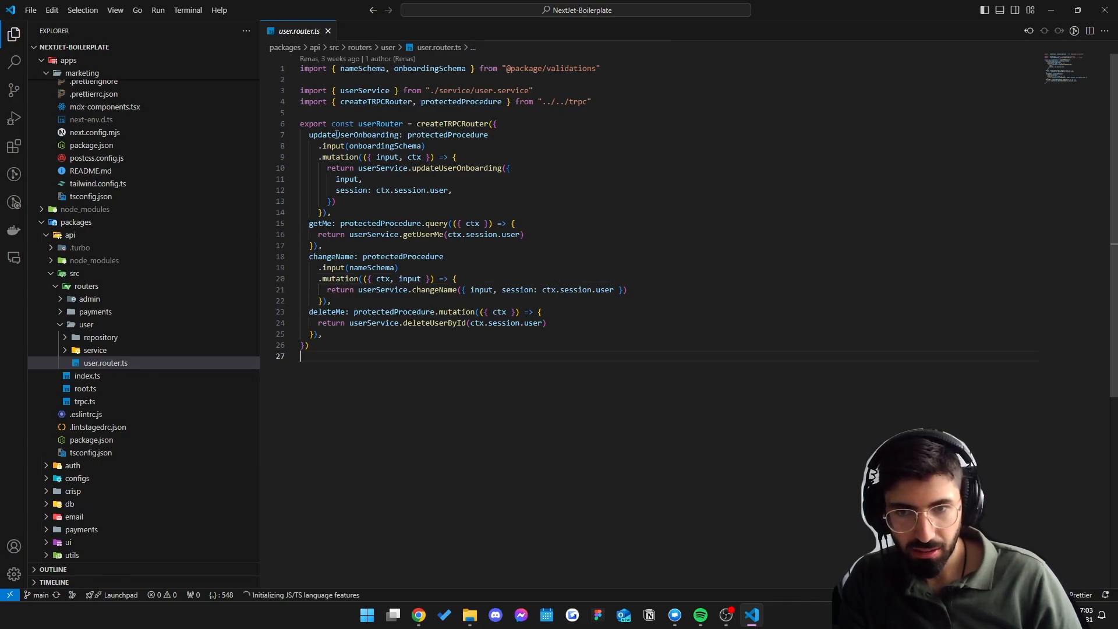
double_click(318, 222)
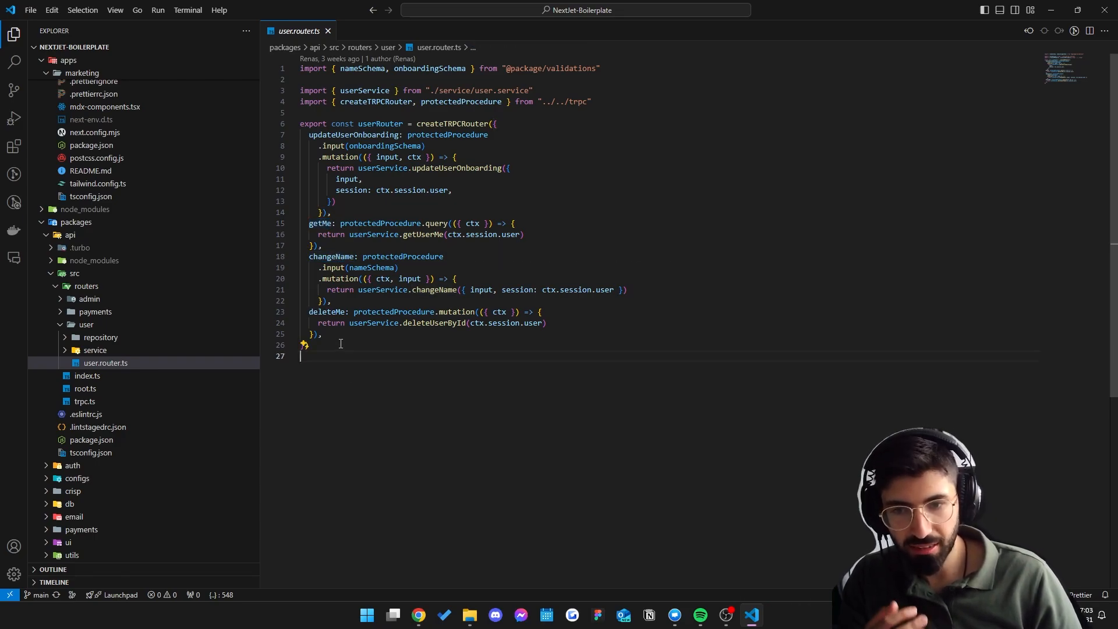
Expand the user repository folder beside the service folder.
click(96, 349)
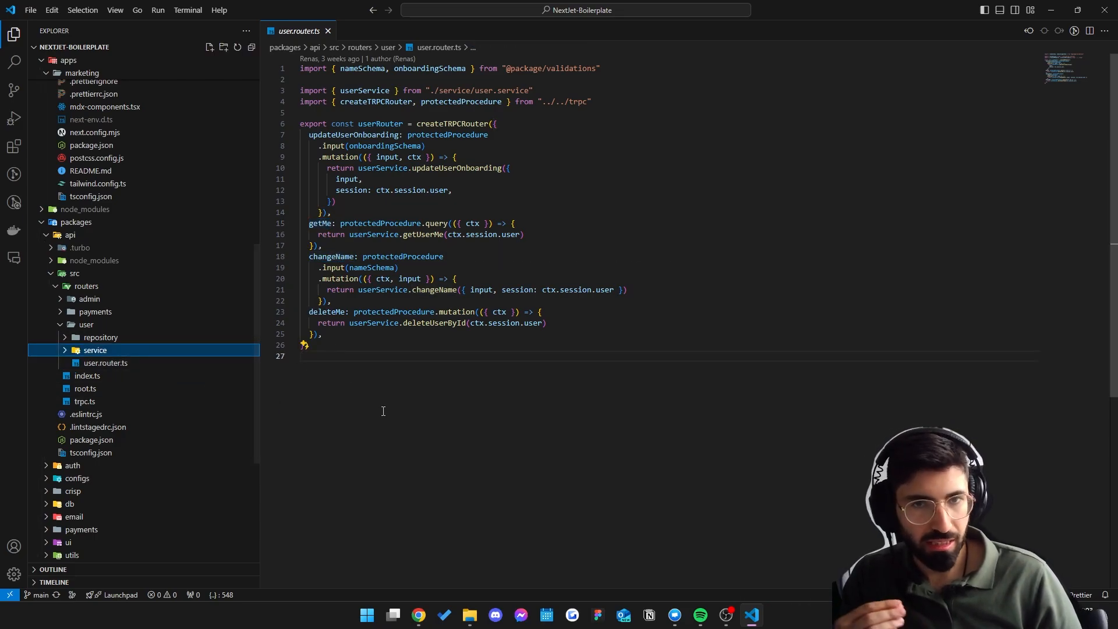
mouse_move(354, 398)
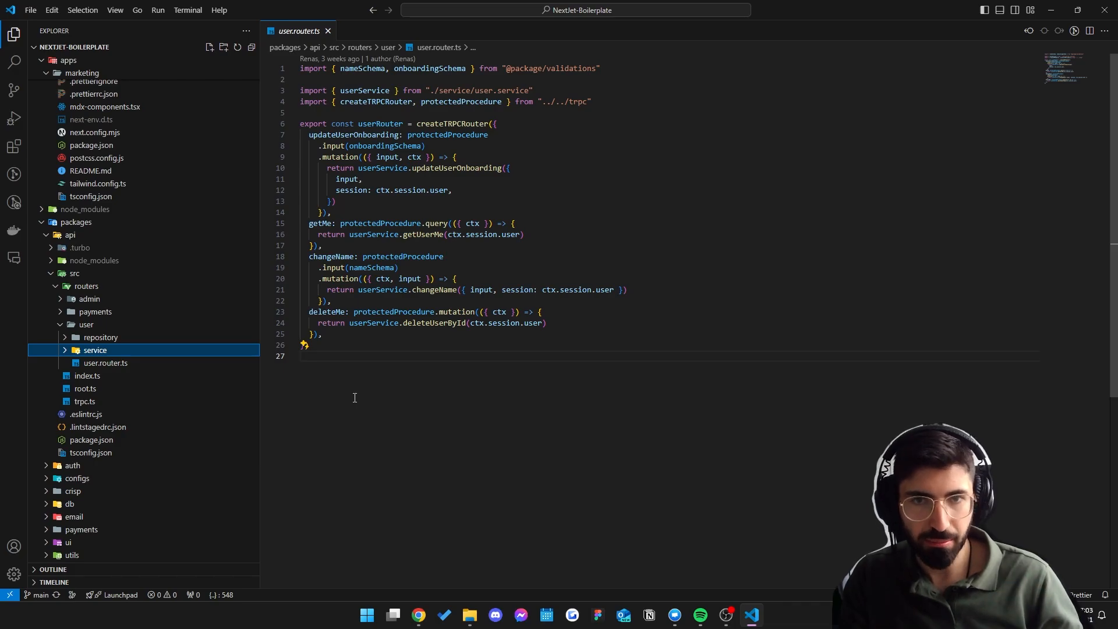
click(100, 337)
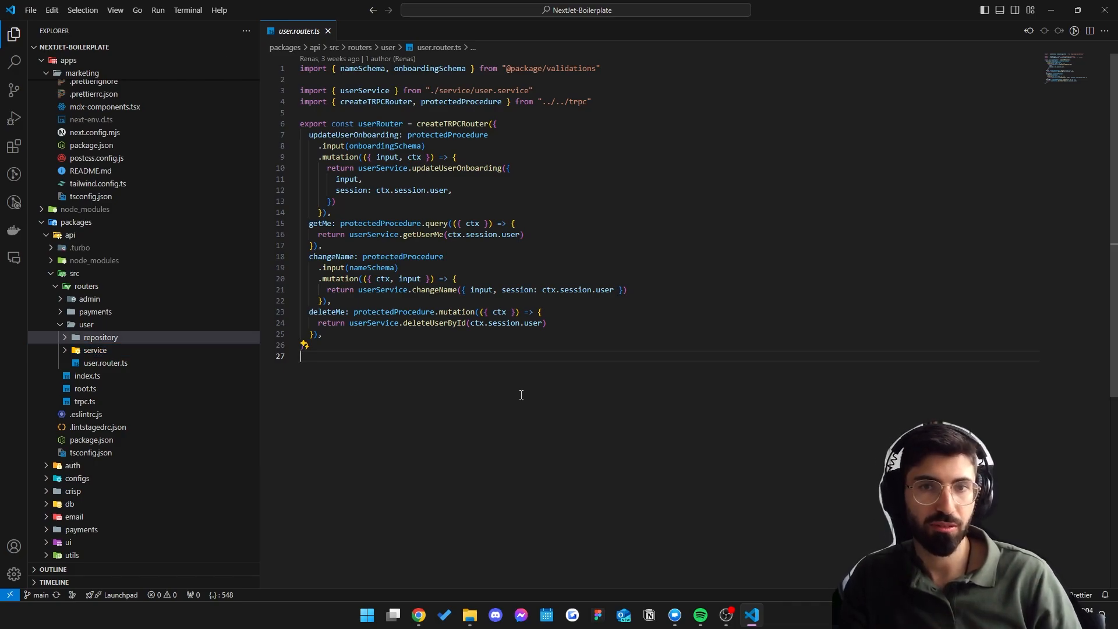
mouse_move(110, 353)
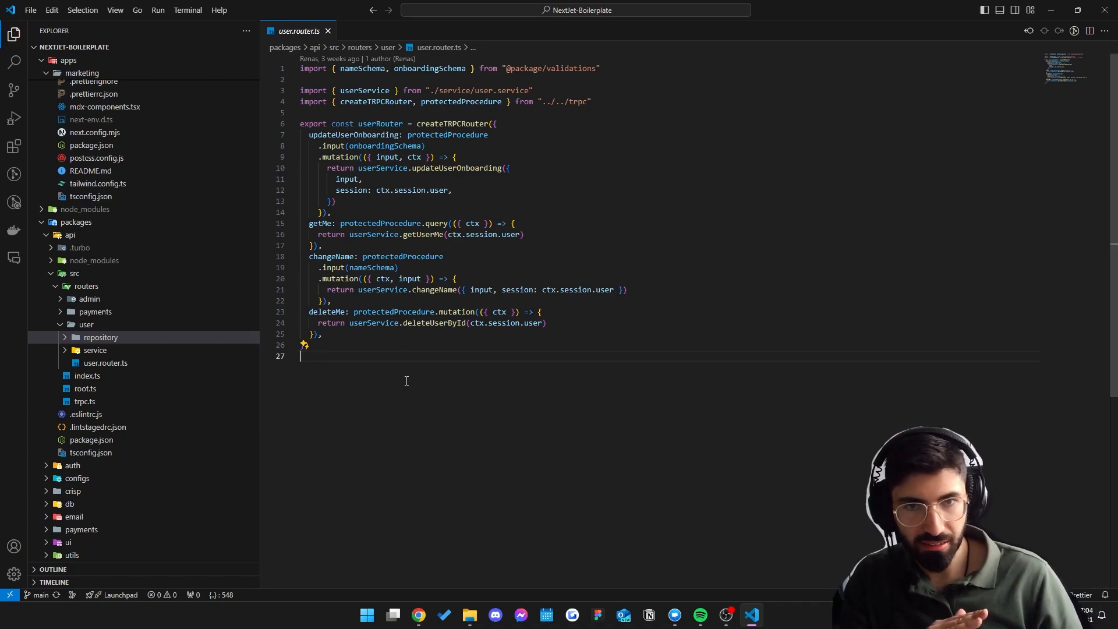
click(100, 337)
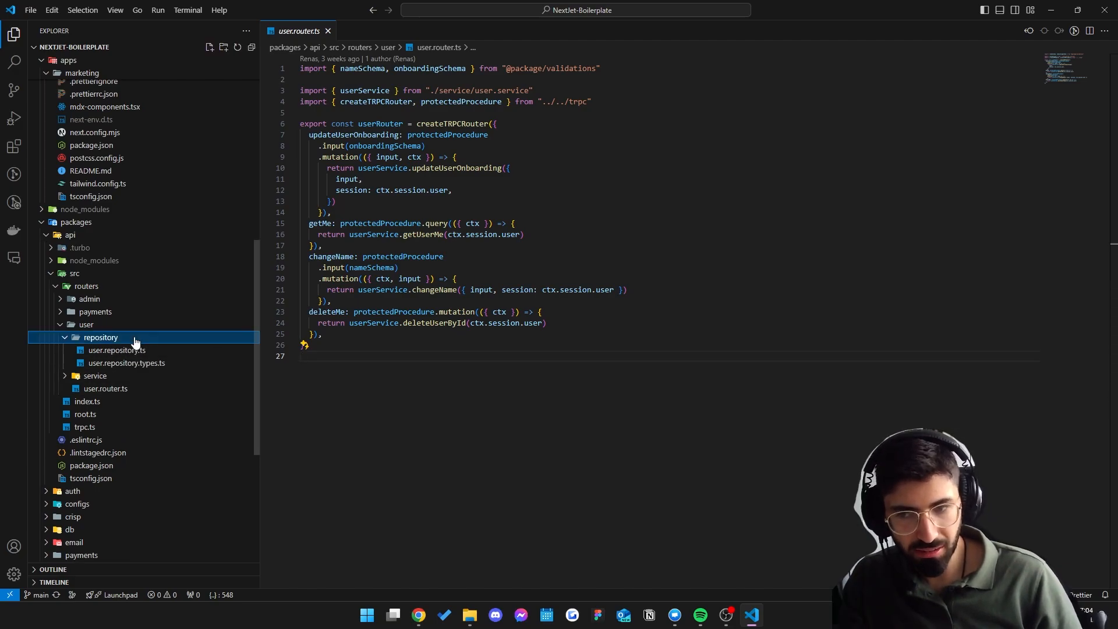
Read through user.repository.ts and then user.service.ts.
click(116, 350)
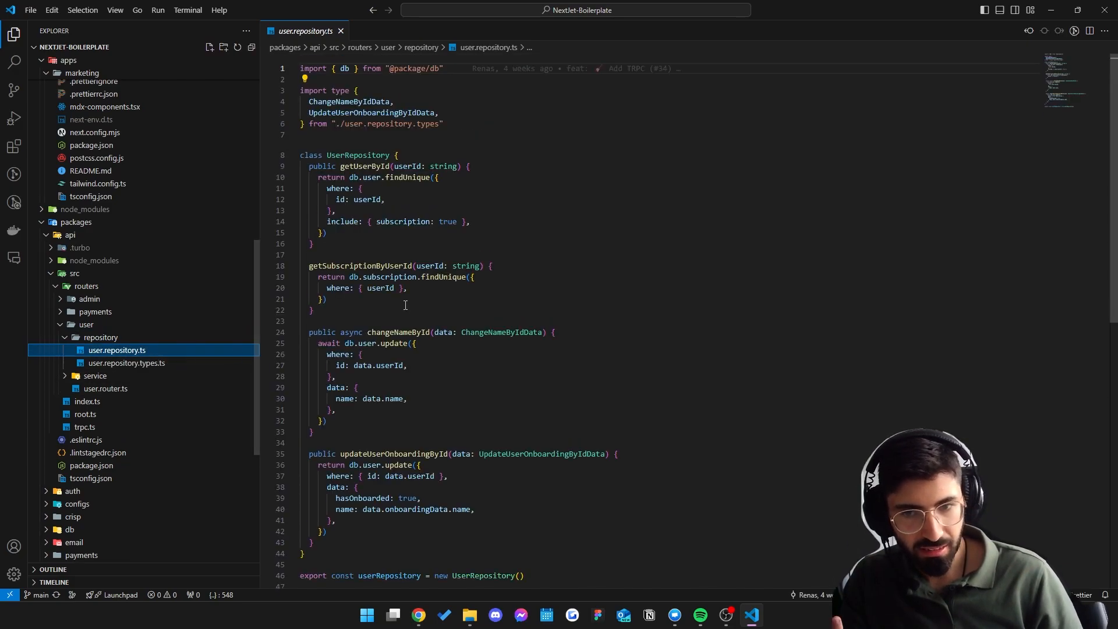
scroll(down, 3)
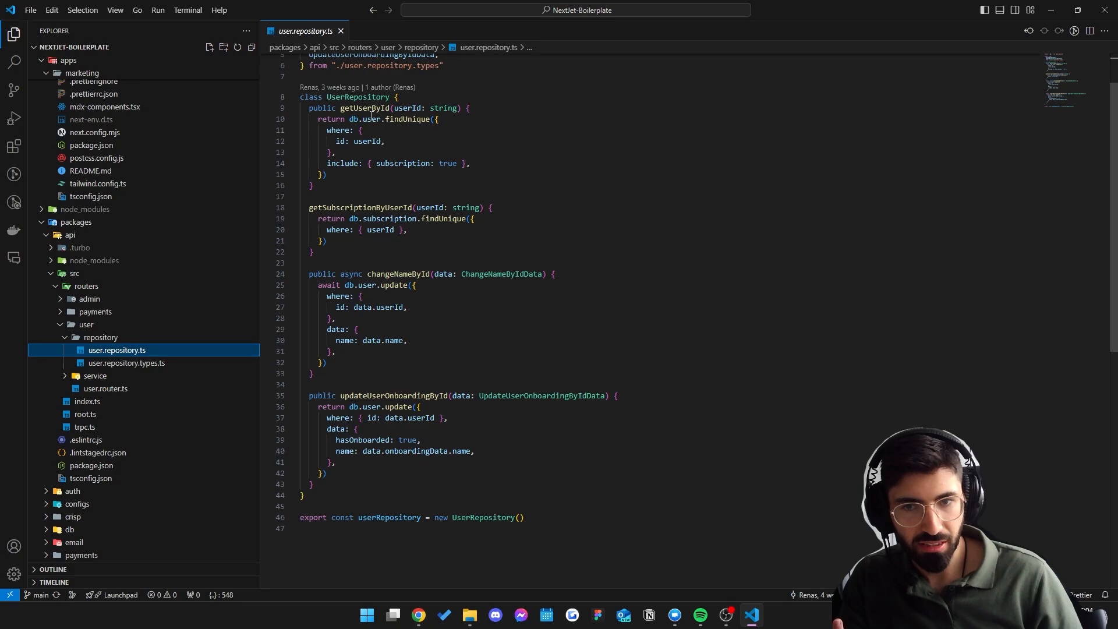
click(93, 375)
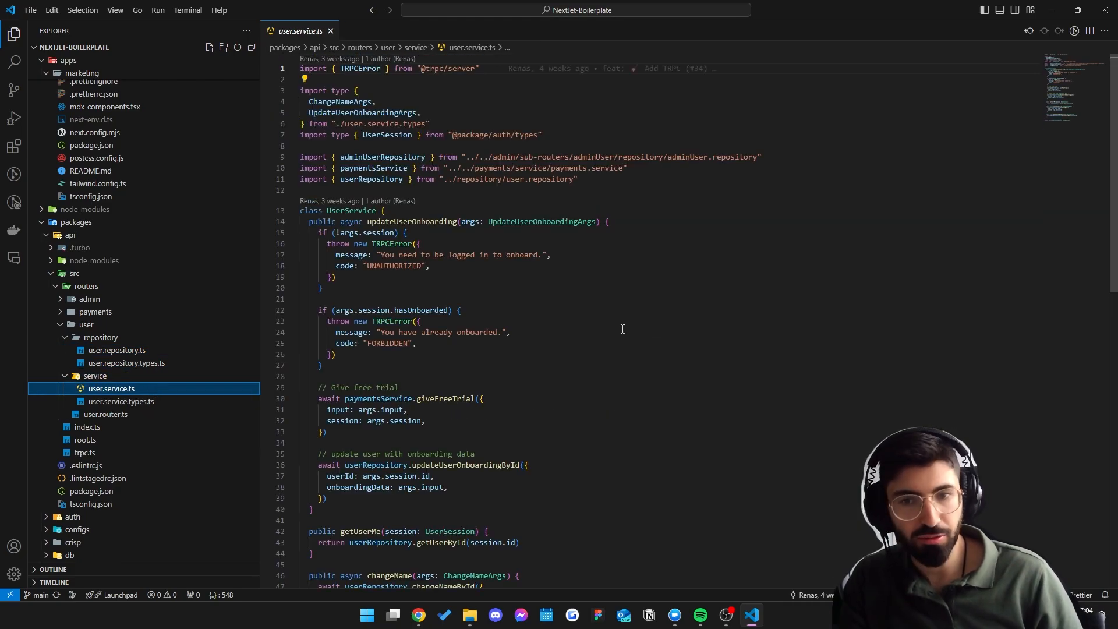
scroll(down, 3)
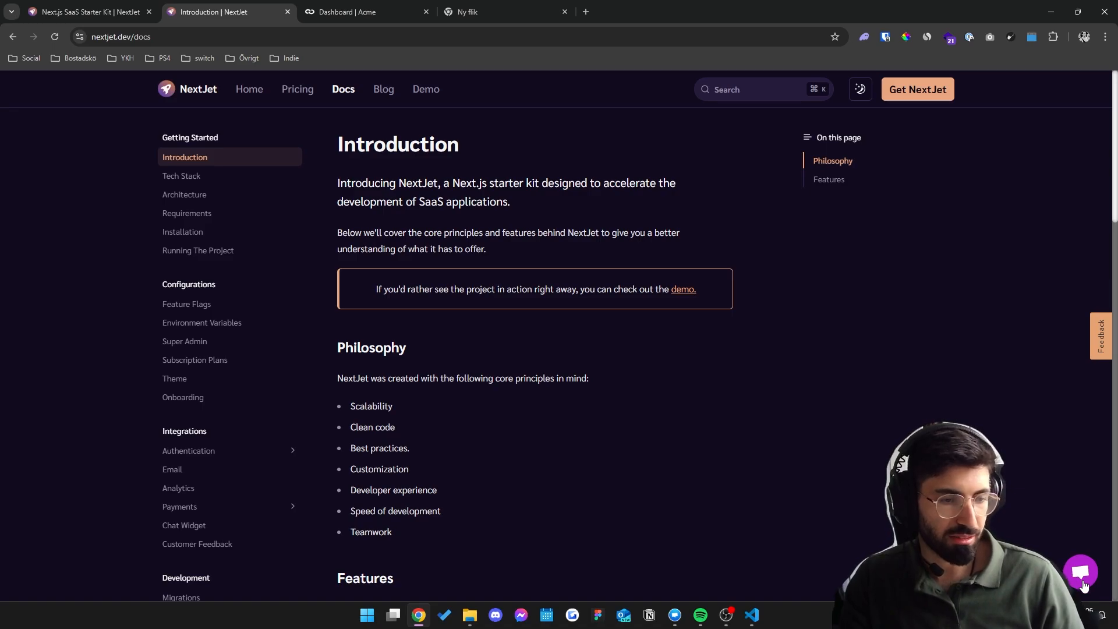
Preview the Crisp support chat widget on the docs Introduction page, then close it.
click(1081, 571)
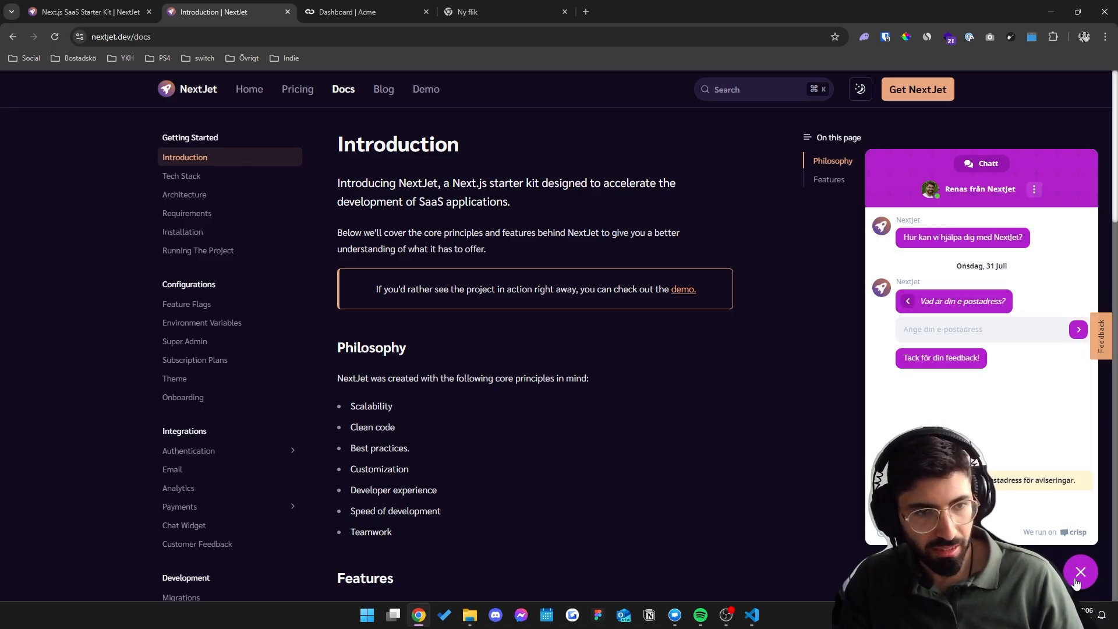
click(1080, 571)
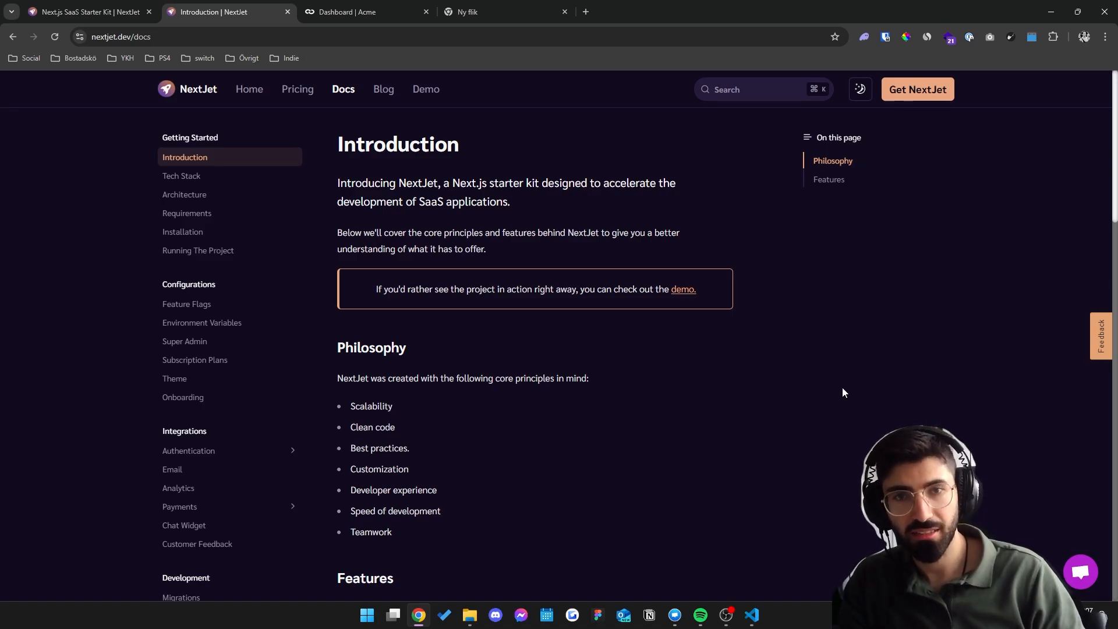